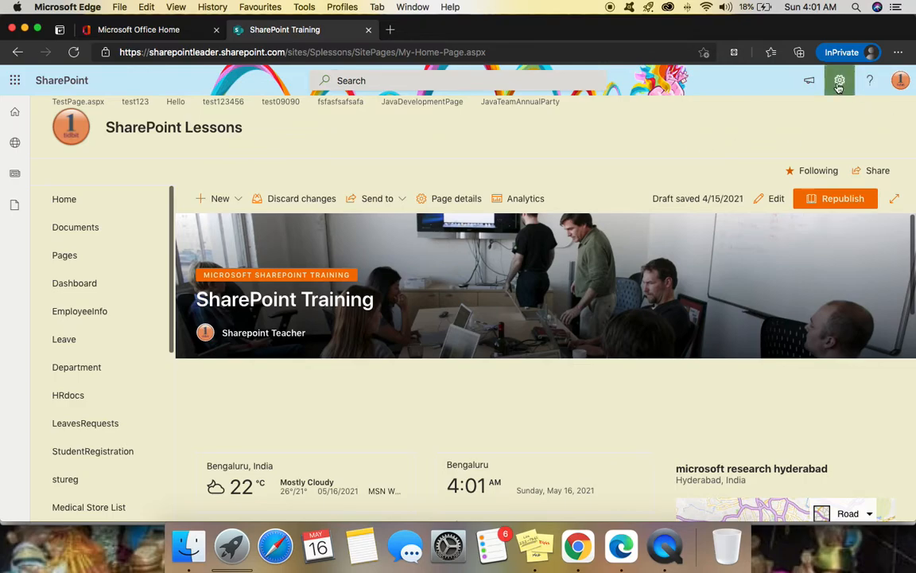
# From Site contents, create a blank list named Empdata
pyautogui.click(840, 79)
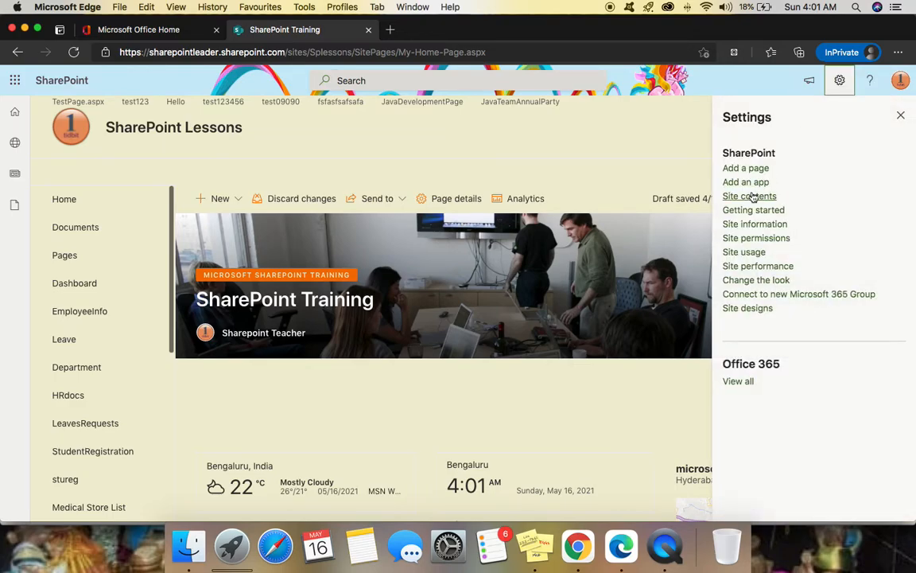
pyautogui.click(750, 196)
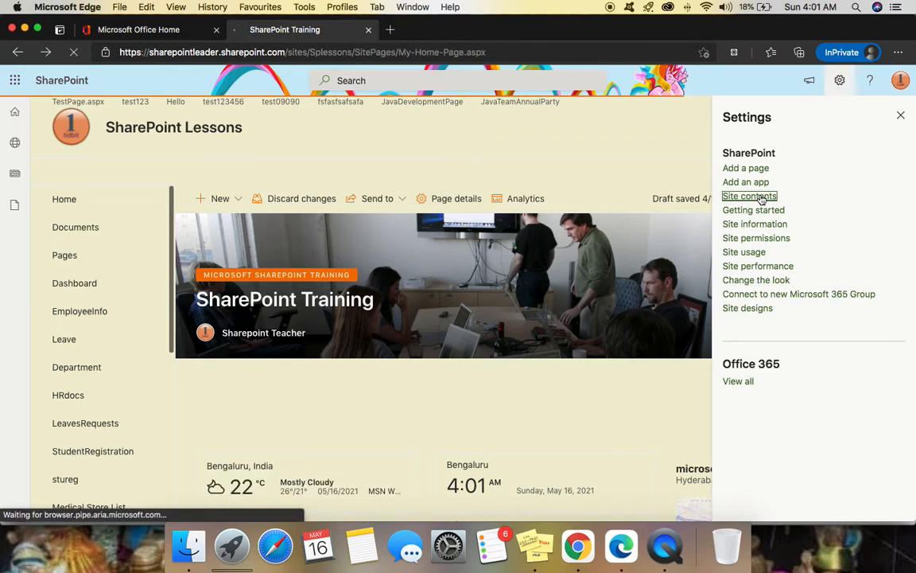
pyautogui.click(750, 196)
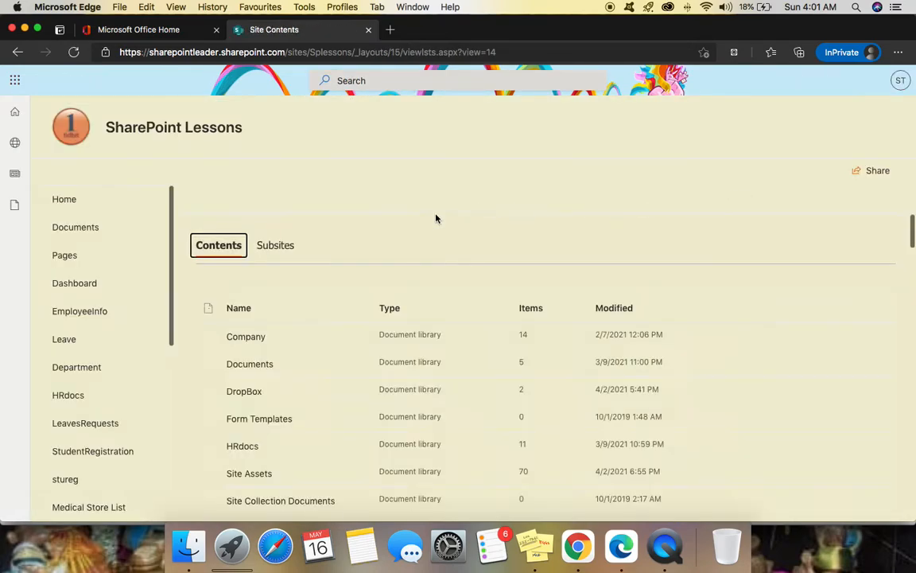
pyautogui.click(219, 199)
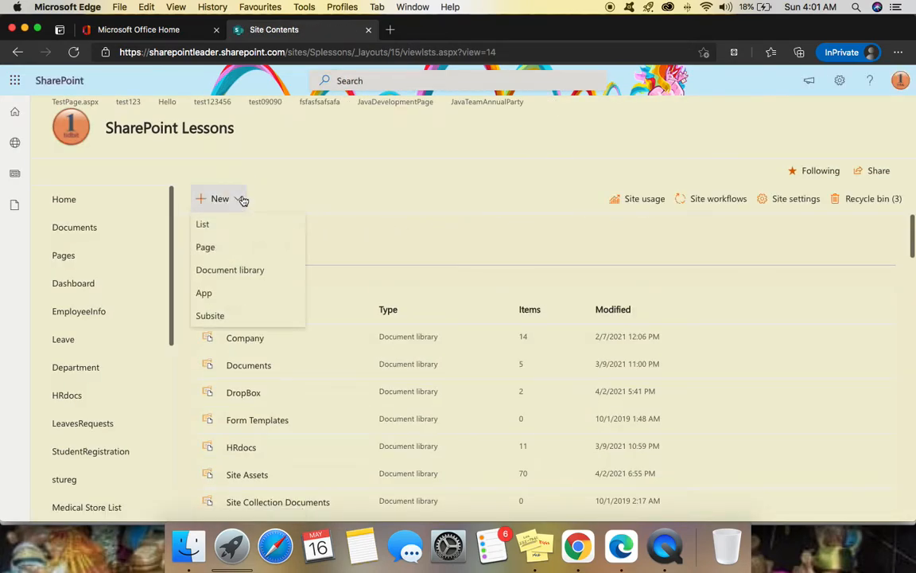
pyautogui.click(202, 223)
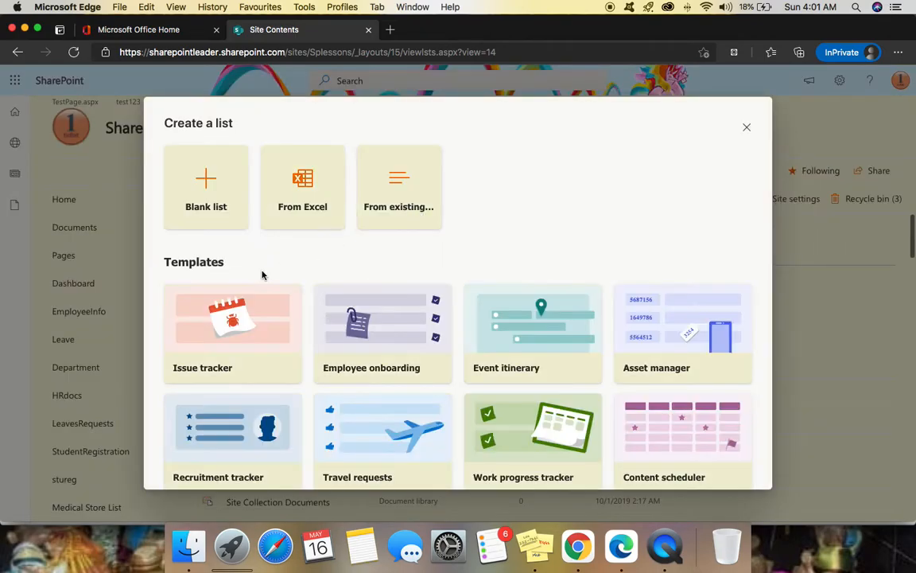
pyautogui.click(206, 187)
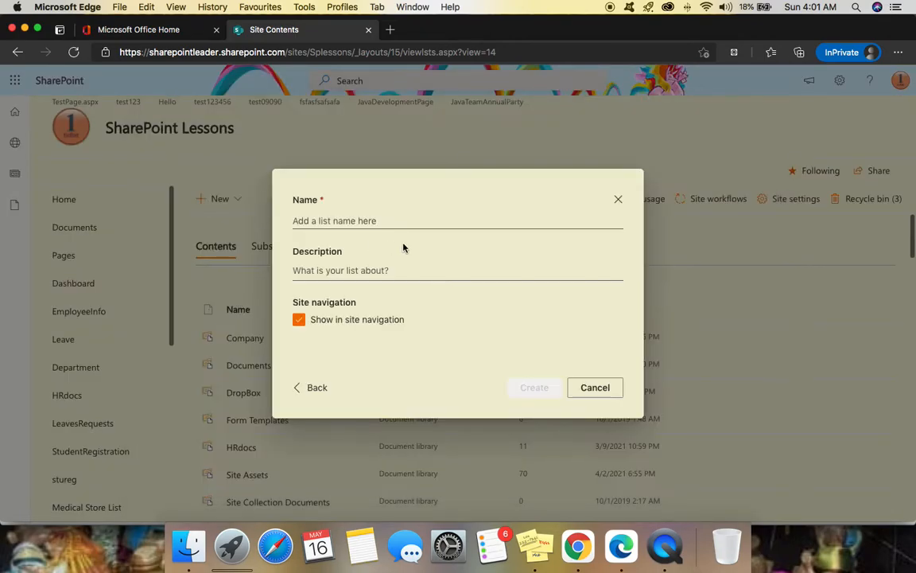
pyautogui.write('Empdata')
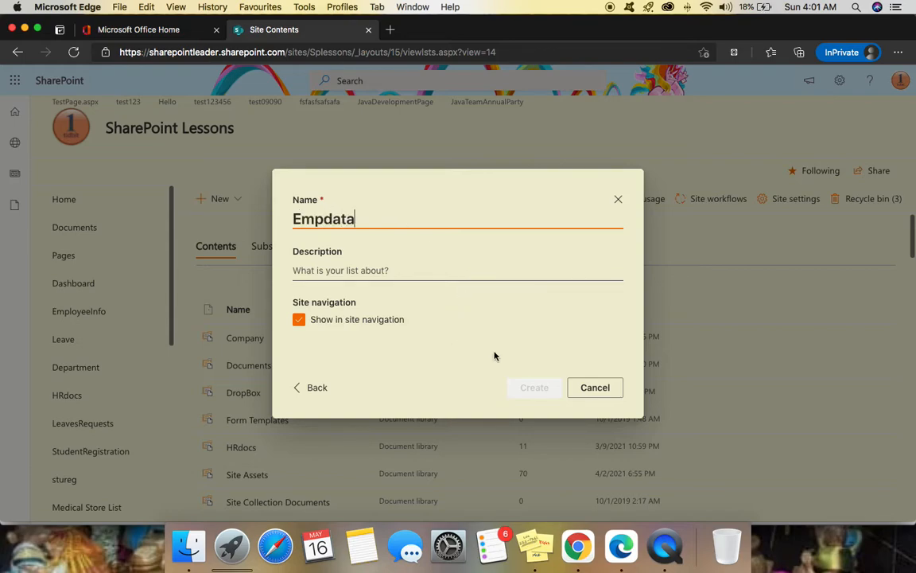
pyautogui.click(534, 388)
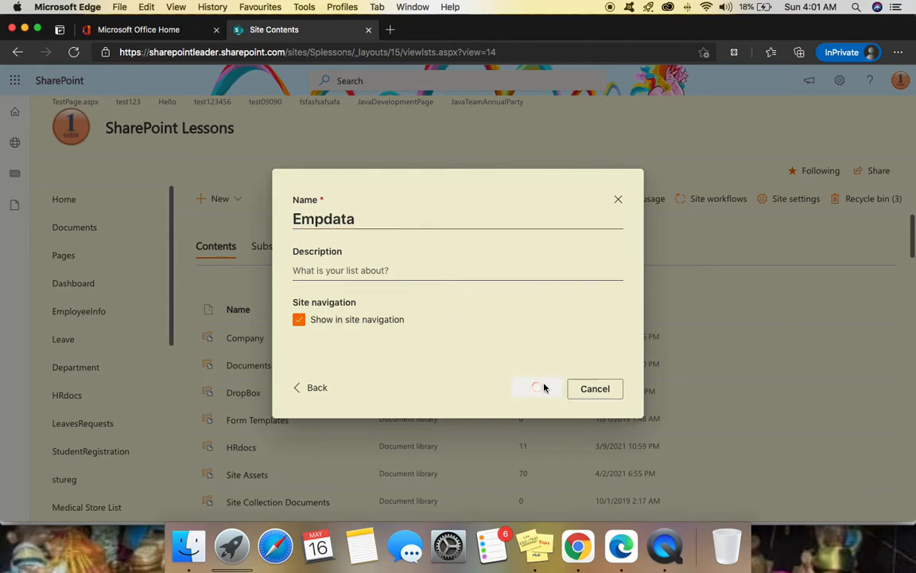
pyautogui.click(537, 388)
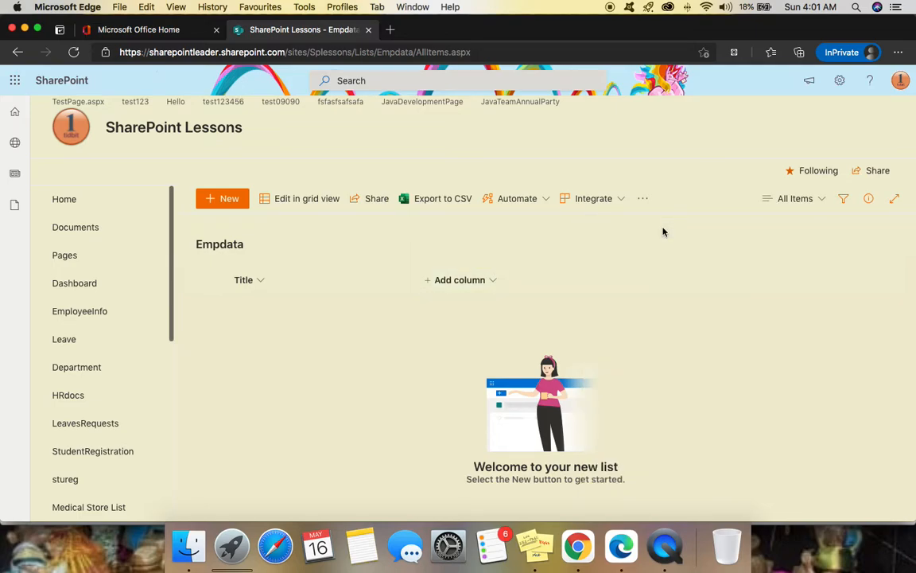
# Add a single-line text column named EmpName to Empdata
pyautogui.write('Em')
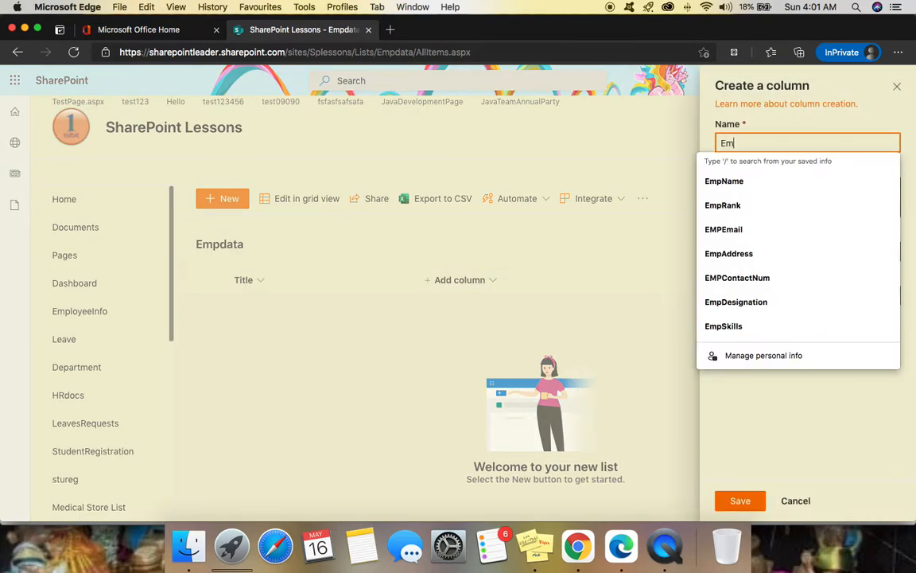
pyautogui.click(724, 180)
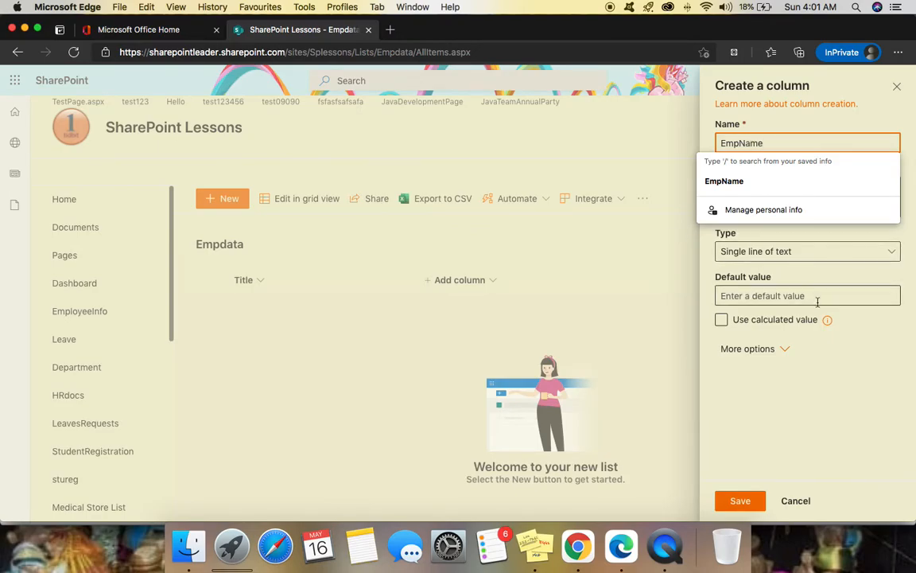
pyautogui.click(740, 500)
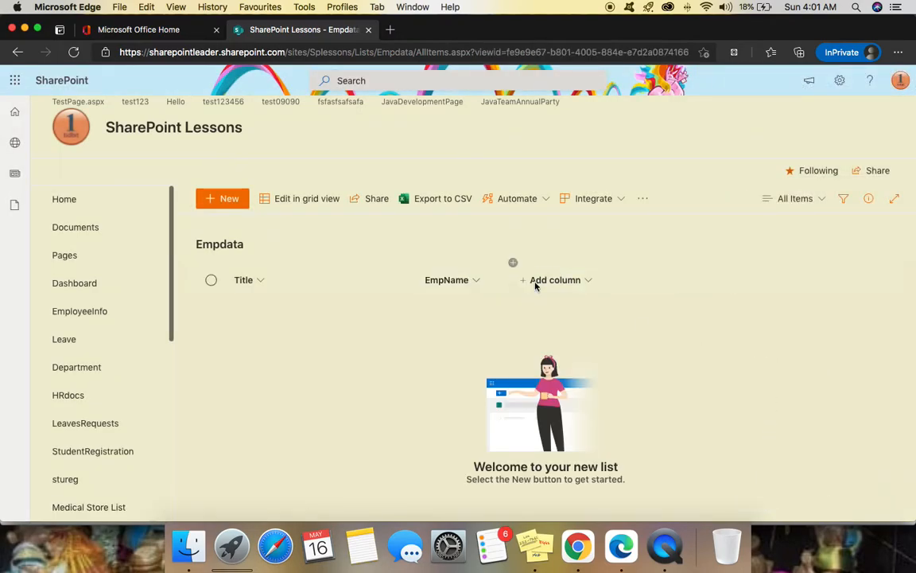
# Add a second single-line text column named Empemail
pyautogui.click(555, 279)
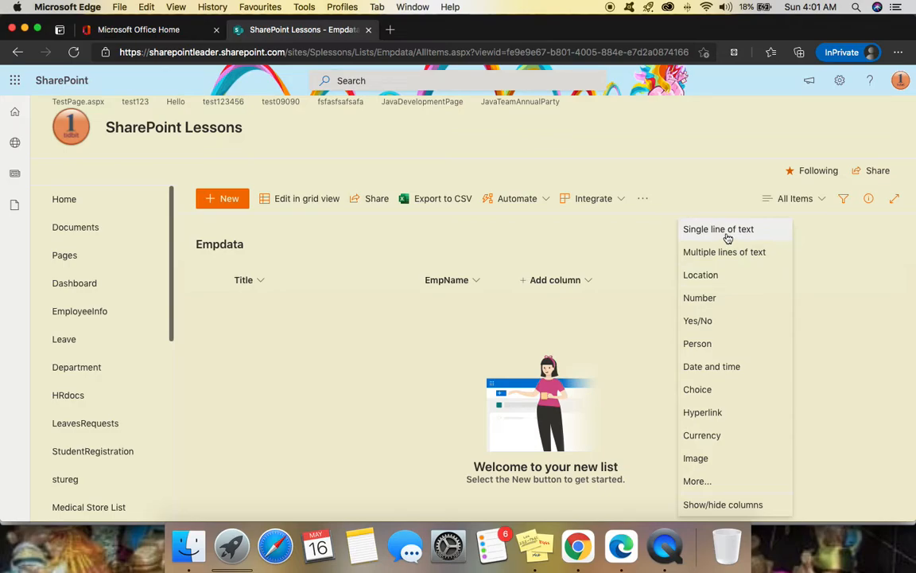
pyautogui.click(718, 229)
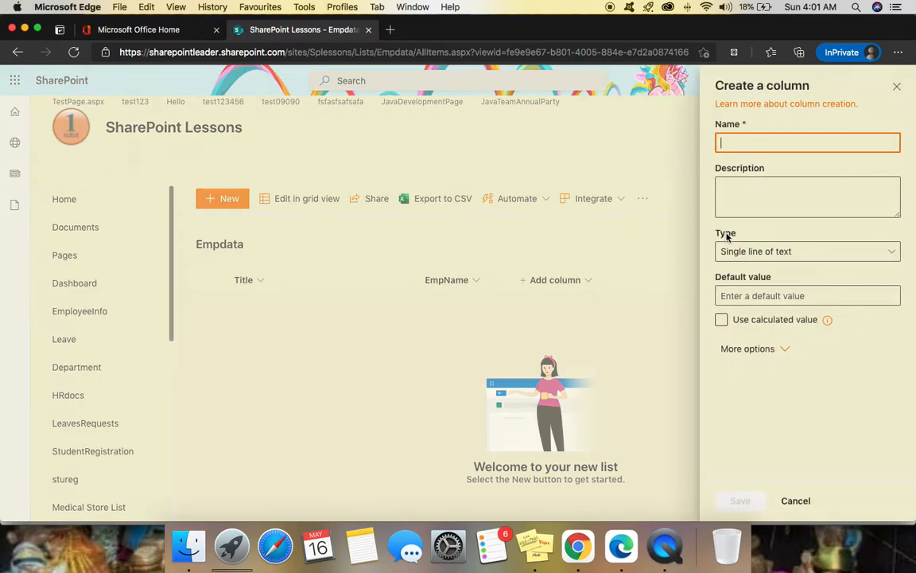
pyautogui.write('E')
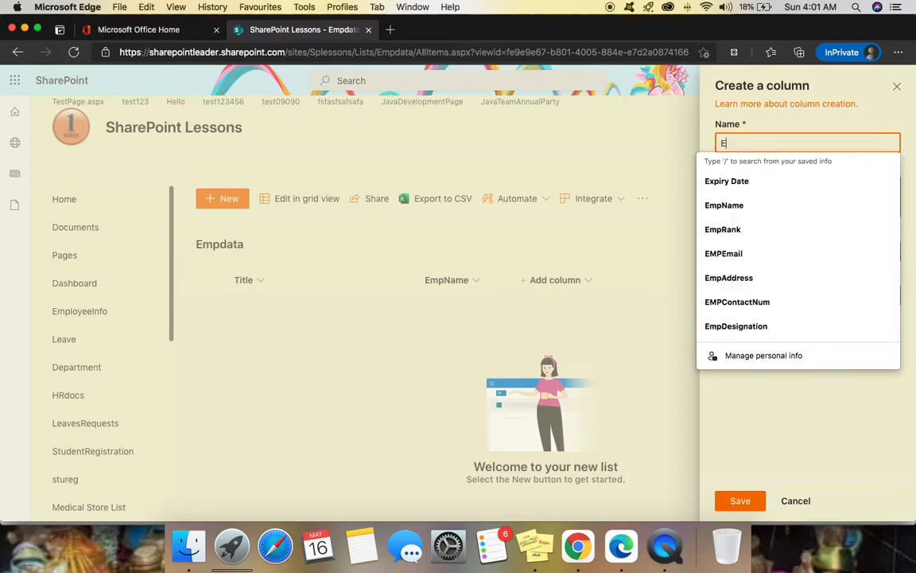
pyautogui.write('mapE')
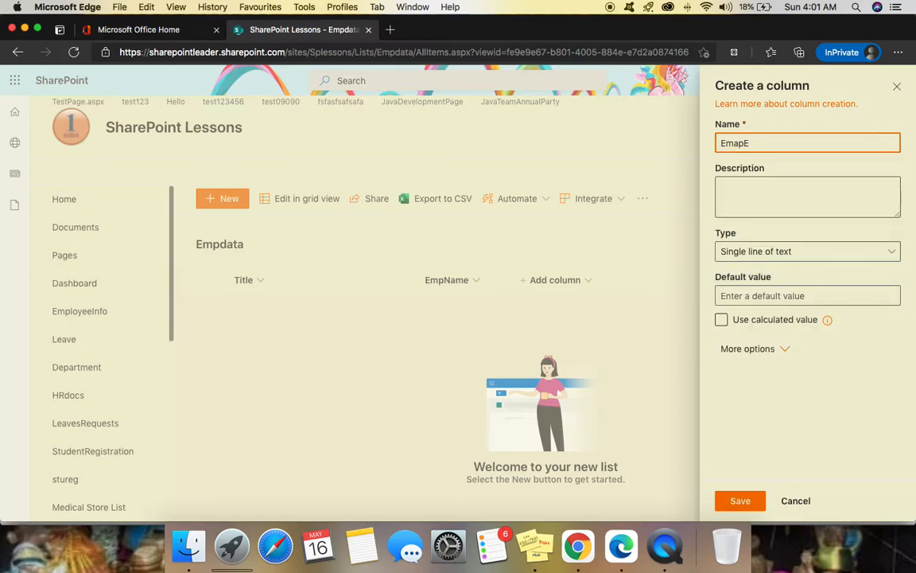
pyautogui.write('Empemail')
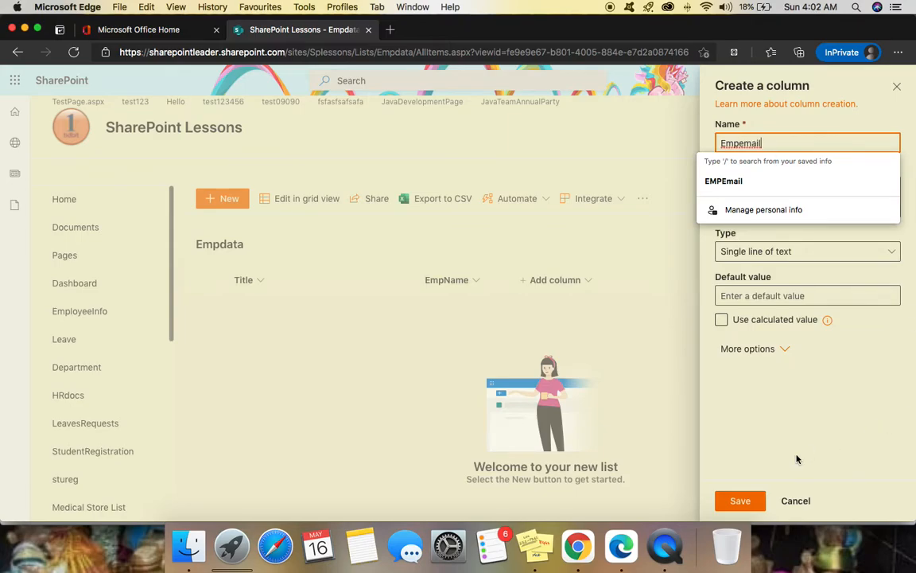
pyautogui.click(740, 500)
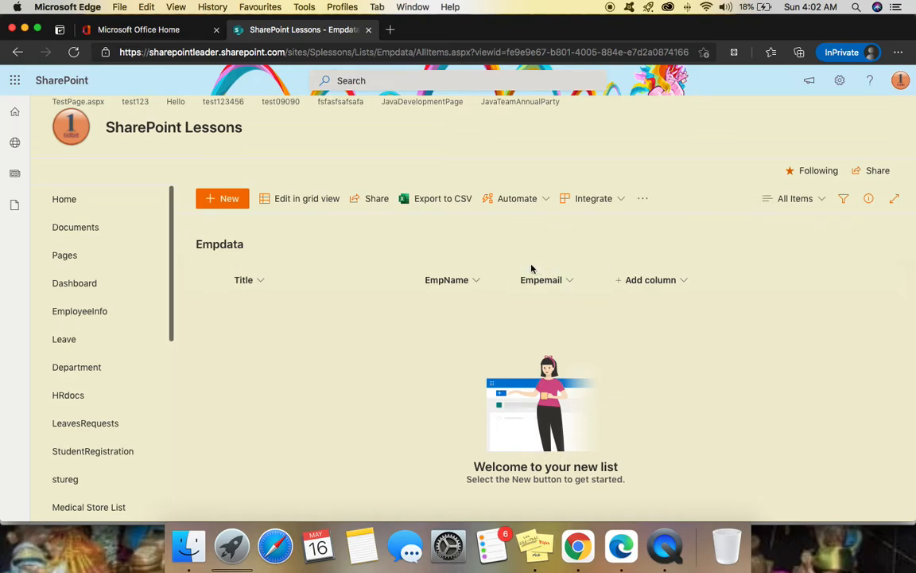
pyautogui.moveTo(586, 304)
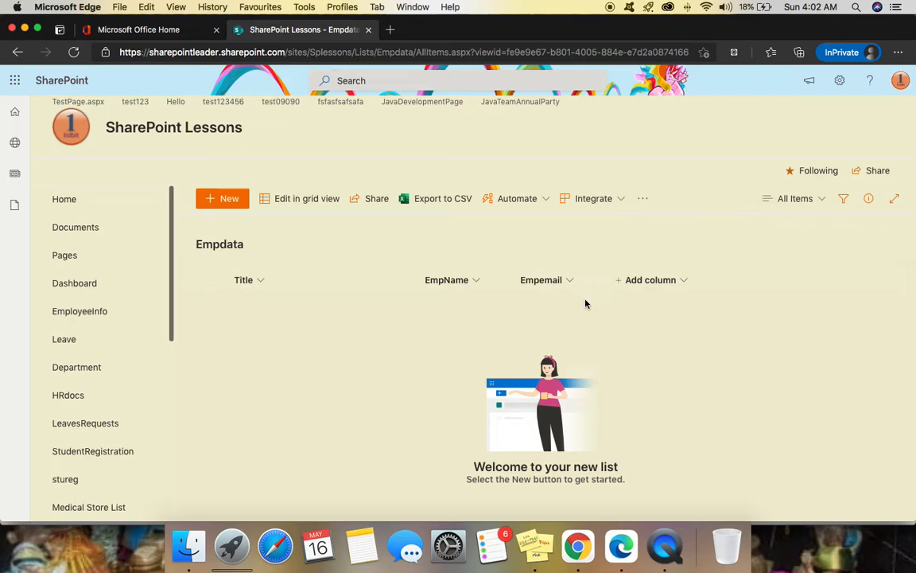
# Fill in a new Empdata item's Title, employee name and onmicrosoft.com email, then save
pyautogui.click(229, 198)
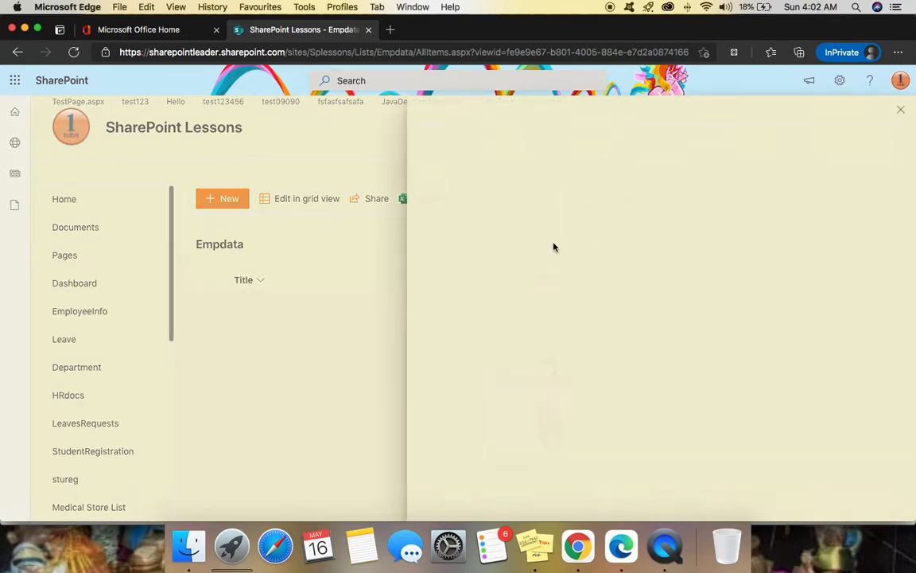
pyautogui.write('M')
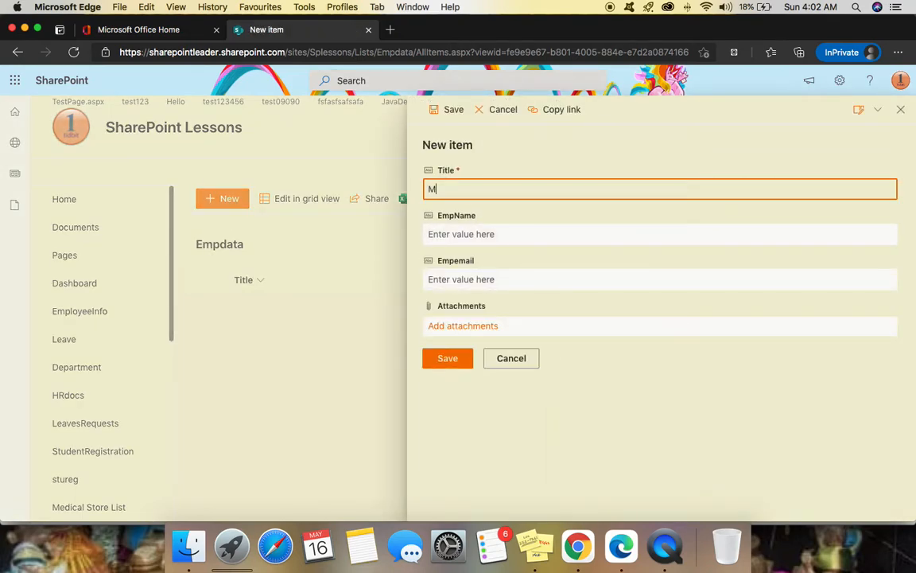
pyautogui.write('Bhara')
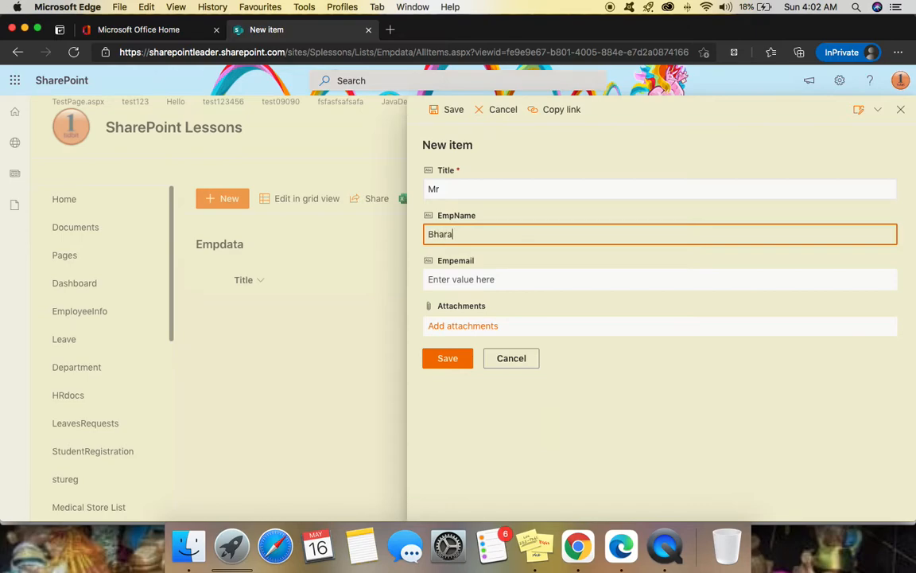
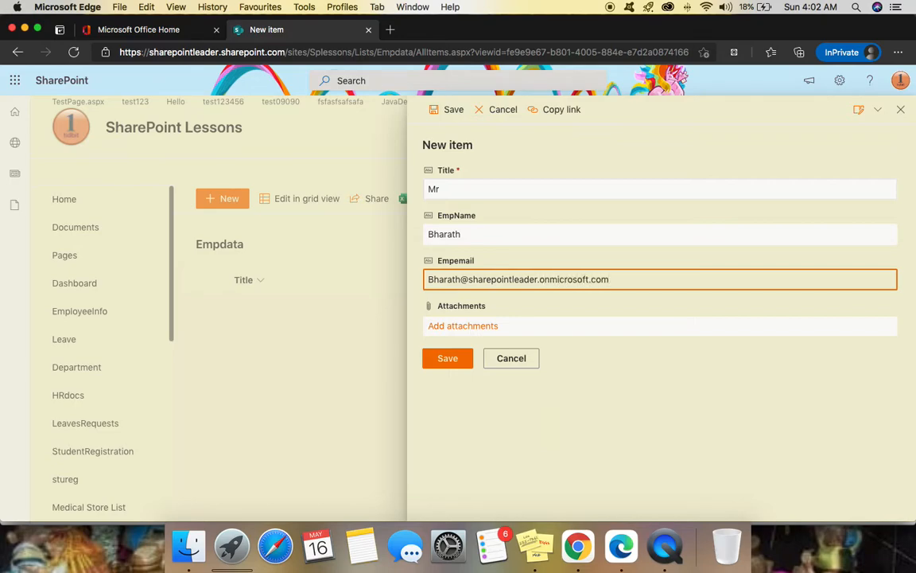
pyautogui.click(447, 358)
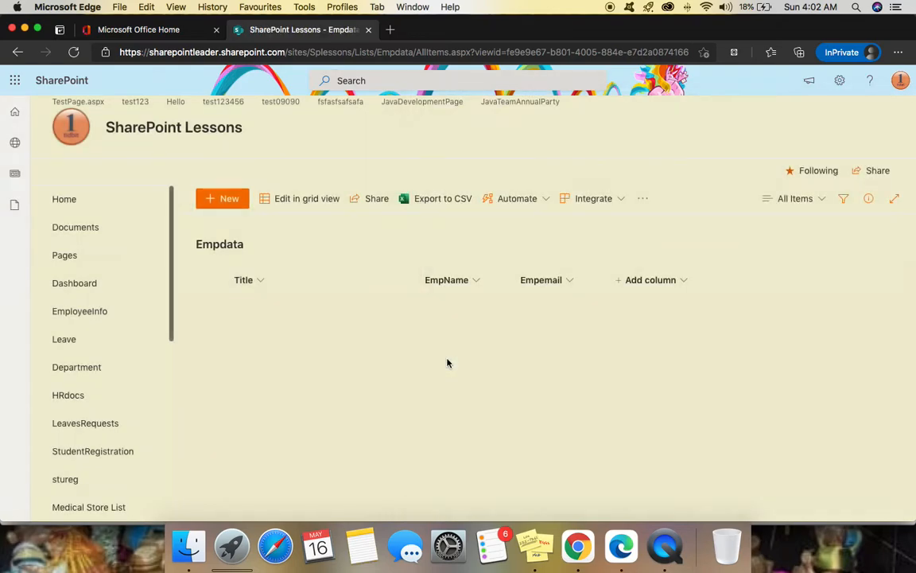
pyautogui.click(223, 198)
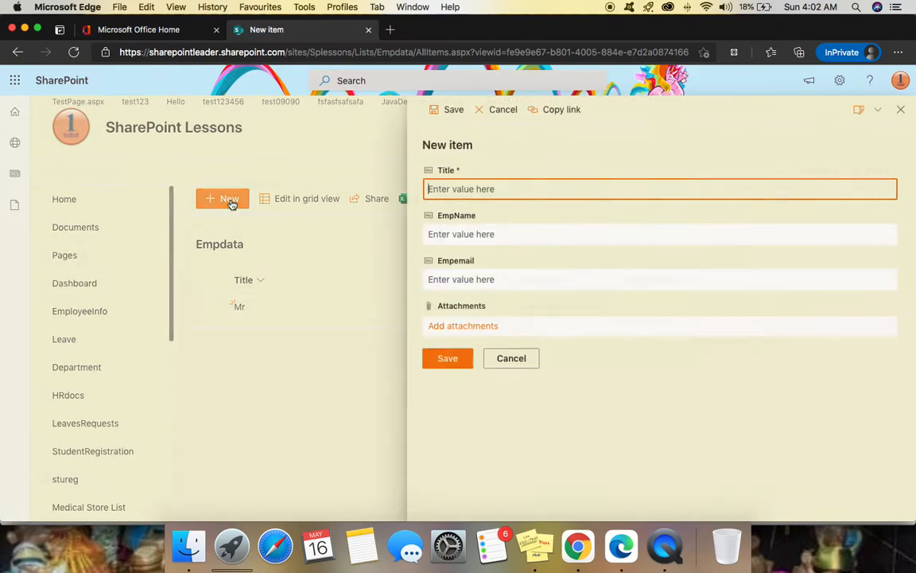
pyautogui.write('Mr')
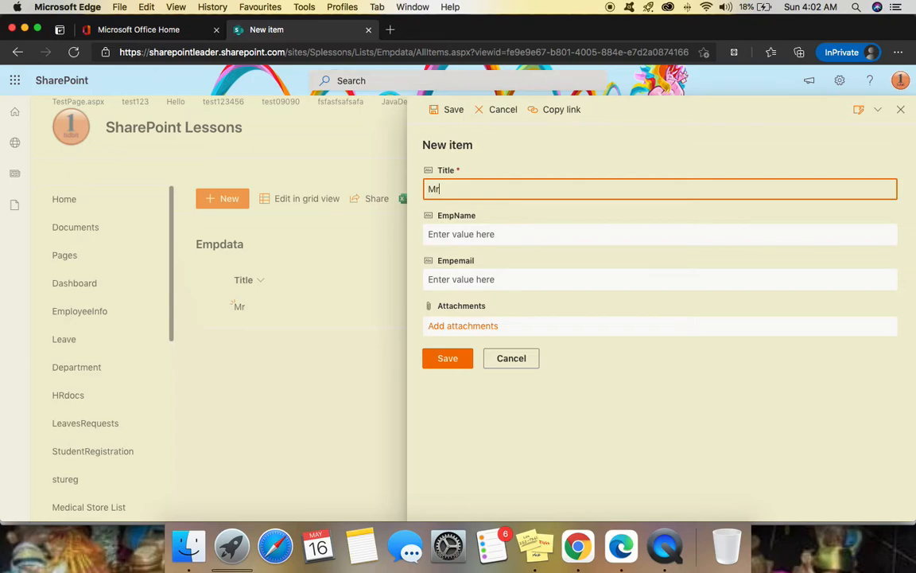
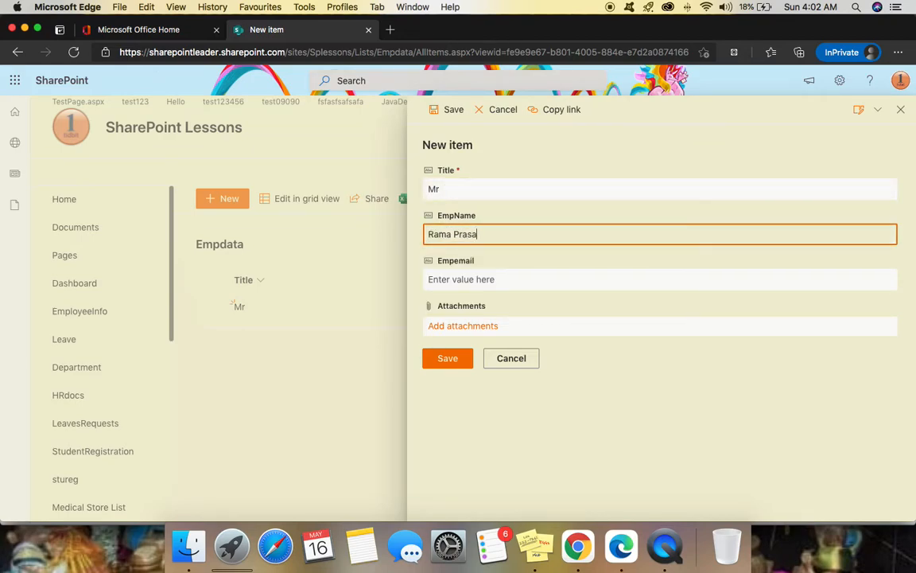
pyautogui.click(661, 280)
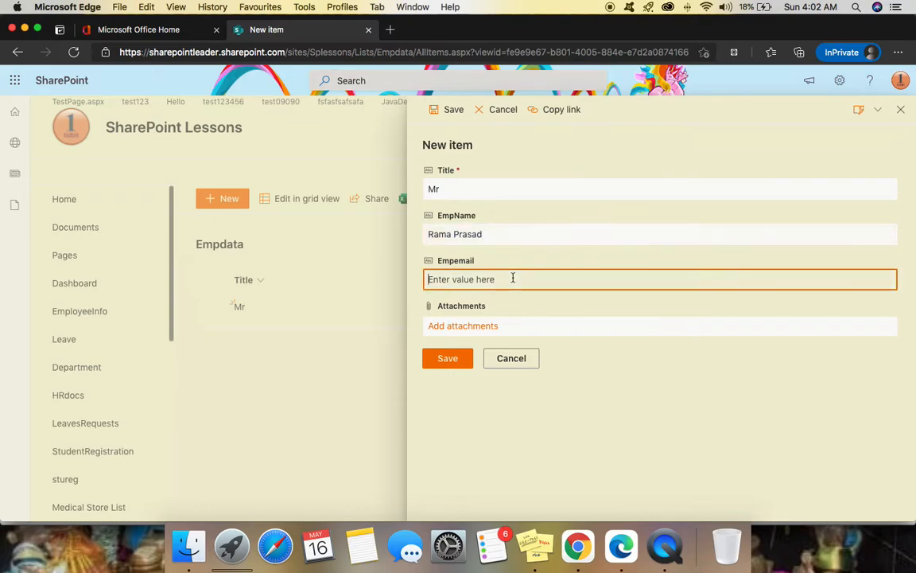
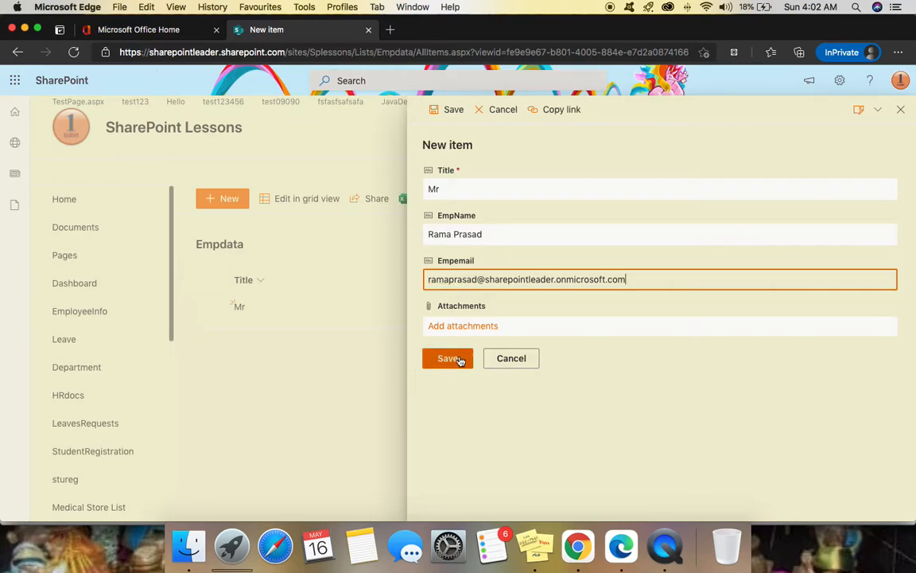
pyautogui.click(448, 358)
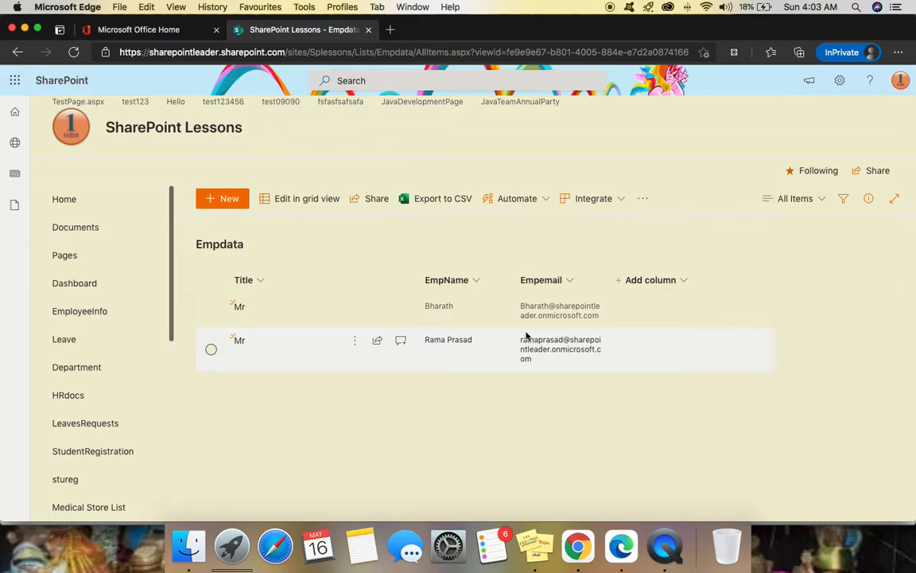
pyautogui.moveTo(179, 74)
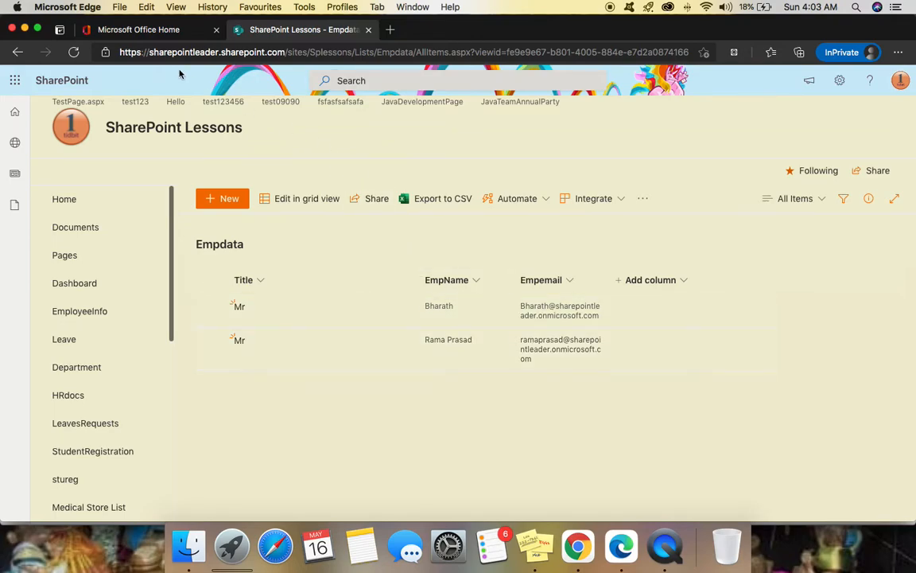
# Launch Power Automate from the Office home page and switch to its tab
pyautogui.click(139, 29)
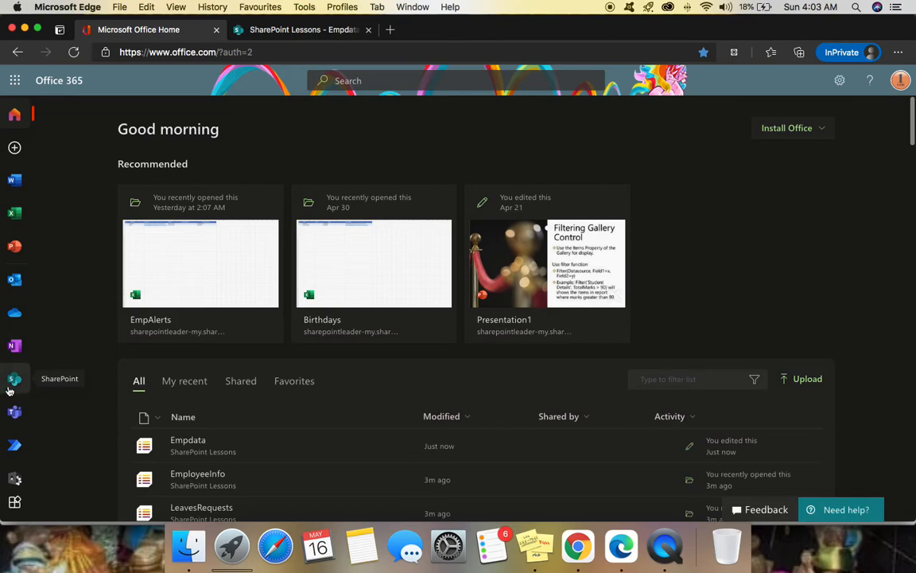
pyautogui.click(14, 378)
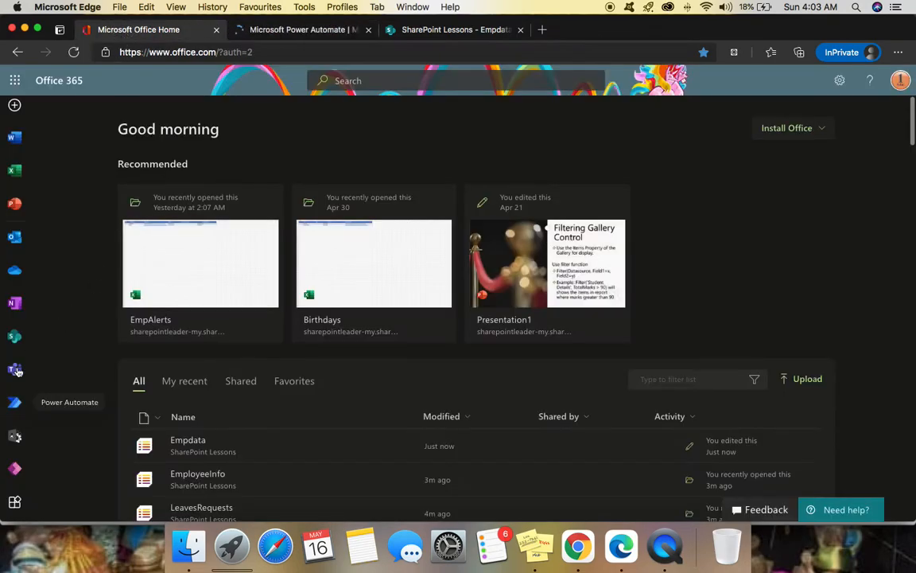
pyautogui.click(263, 52)
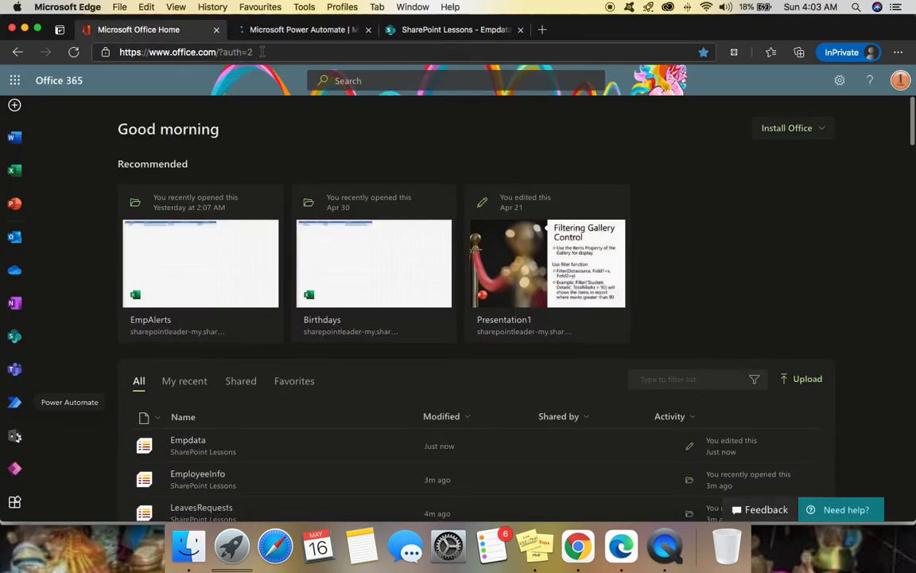
pyautogui.click(302, 29)
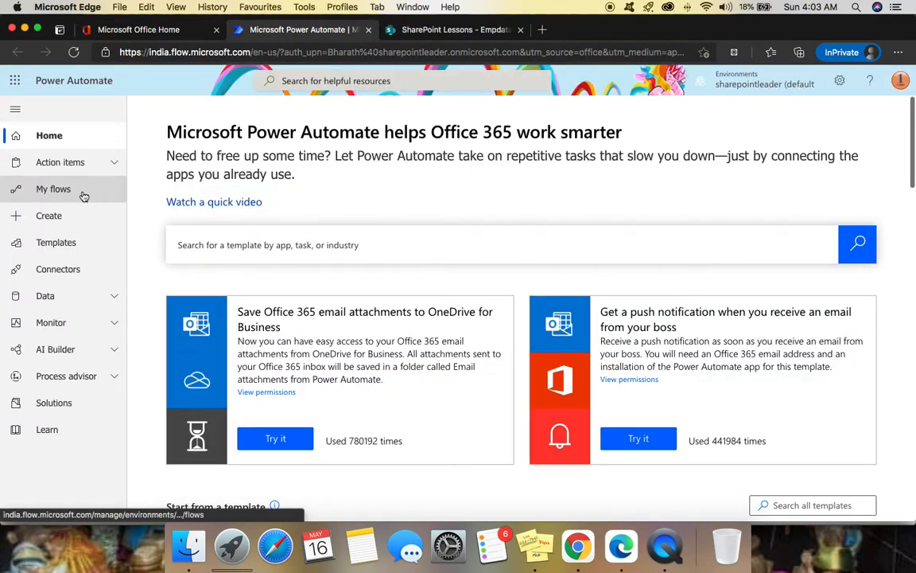
pyautogui.moveTo(53, 189)
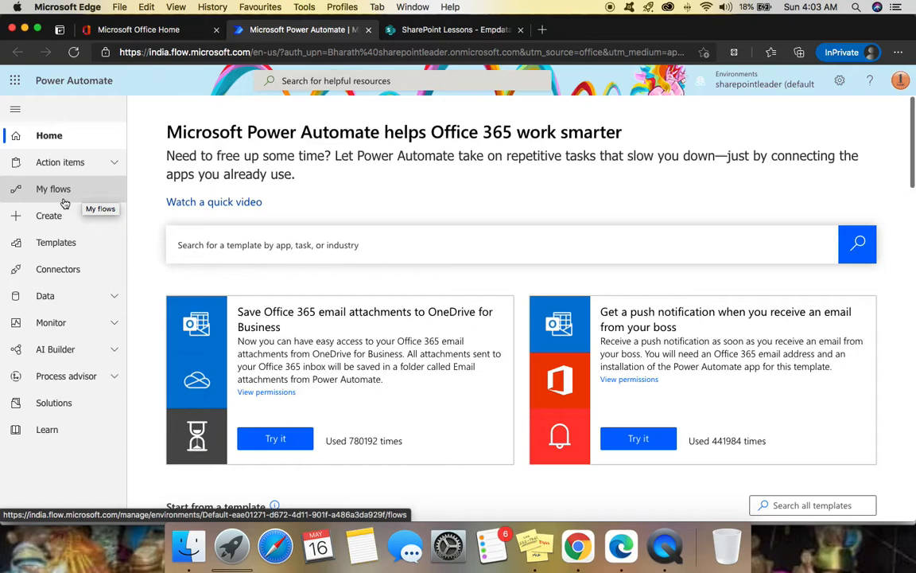
# Start a blank automated cloud flow, skipping the name and trigger setup
pyautogui.click(48, 216)
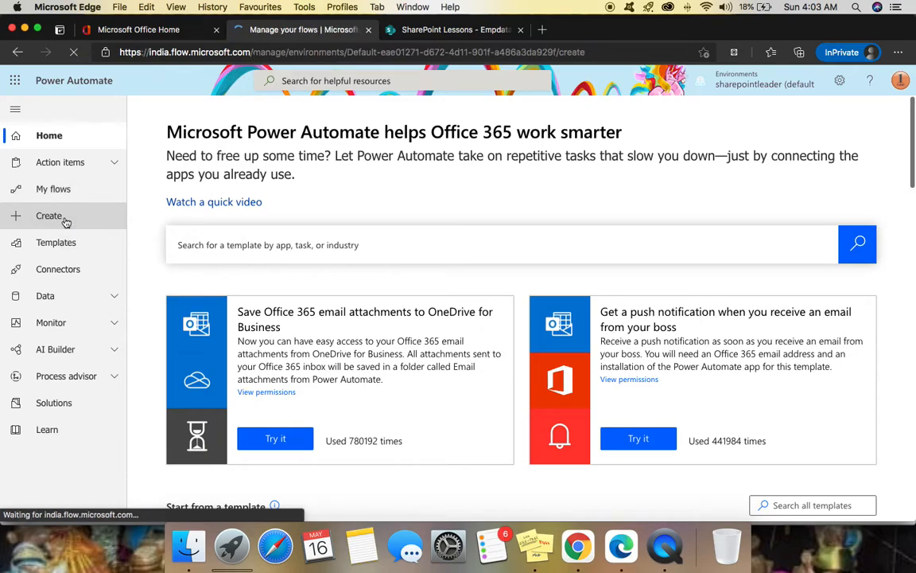
pyautogui.click(49, 215)
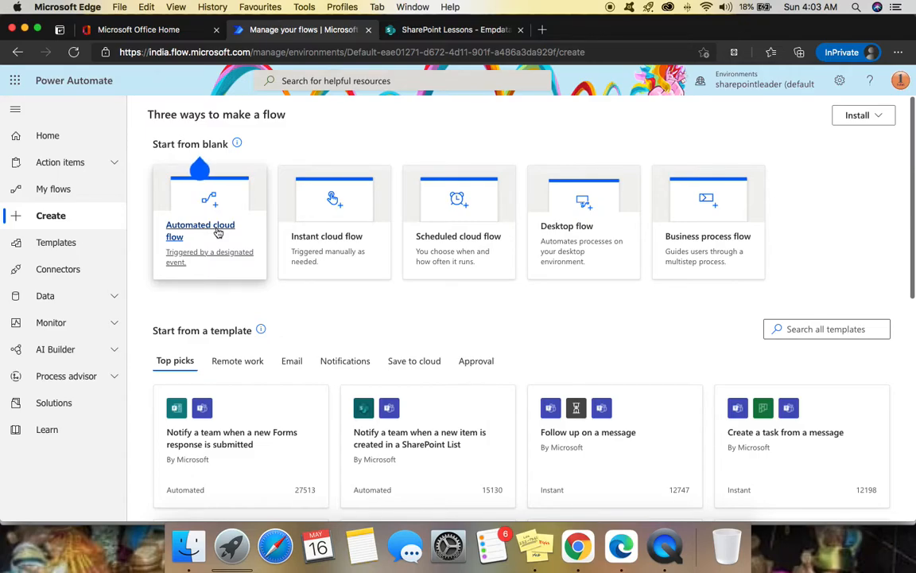
pyautogui.click(199, 231)
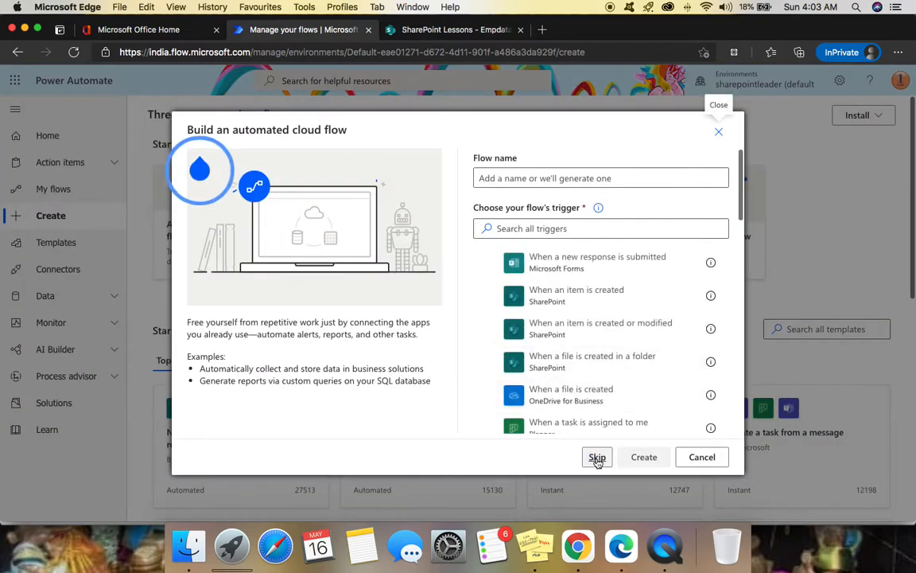
pyautogui.click(596, 457)
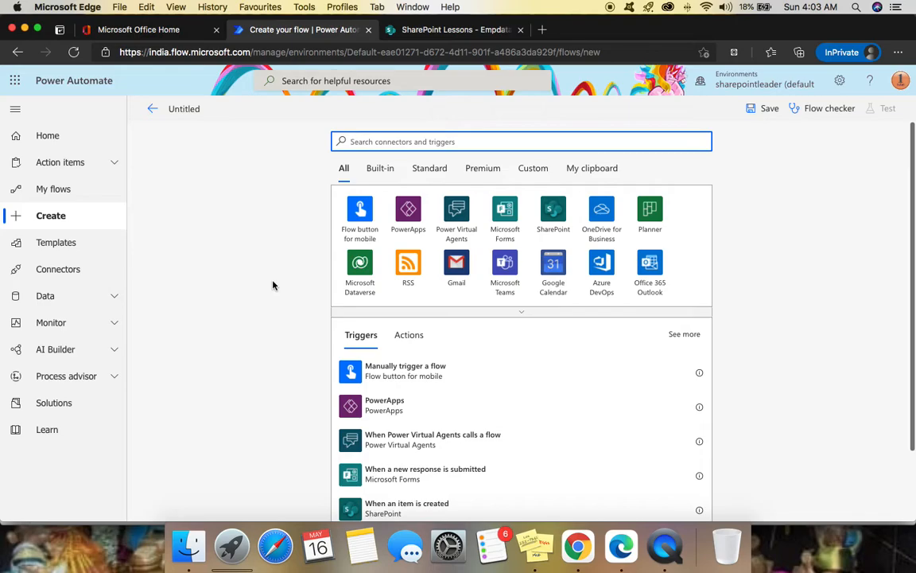
# Browse the SharePoint connector's list of available triggers
pyautogui.click(553, 213)
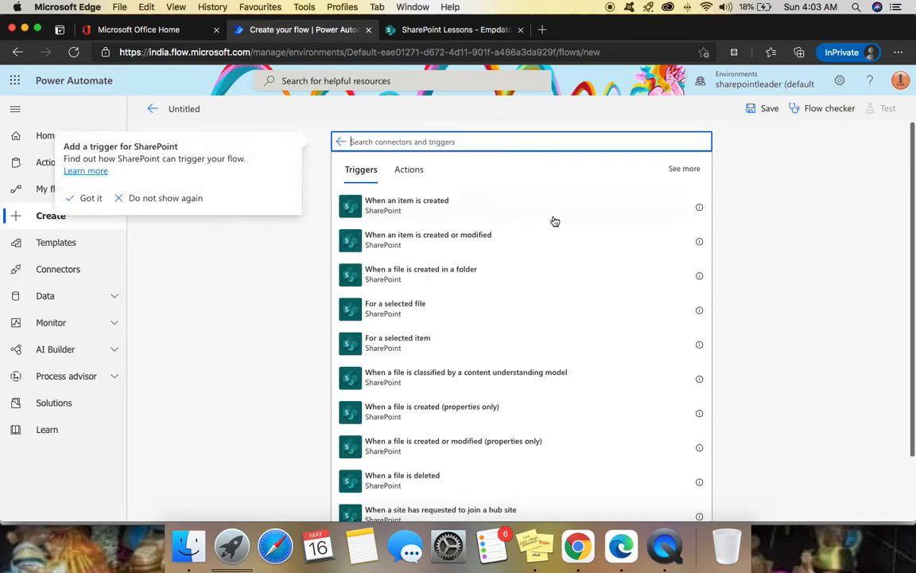
pyautogui.moveTo(473, 256)
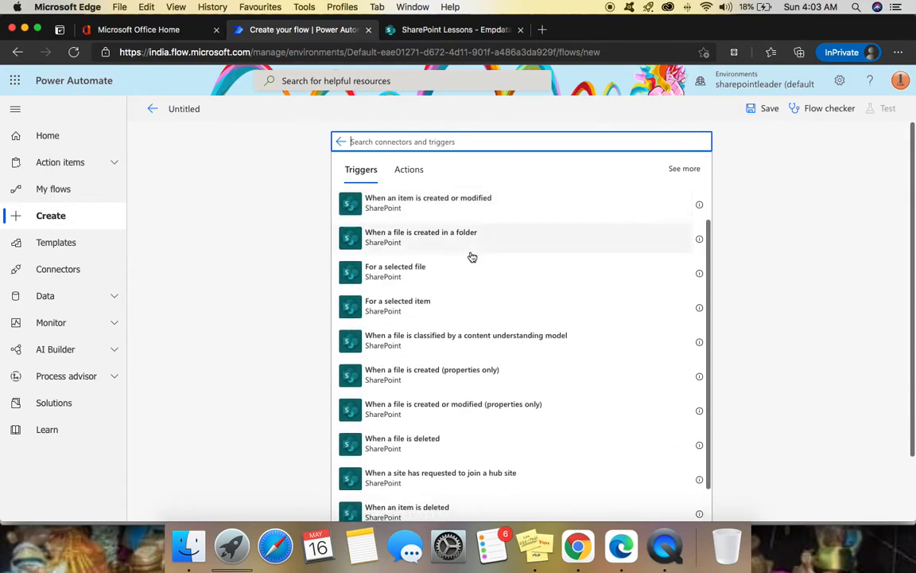
pyautogui.scroll(-3)
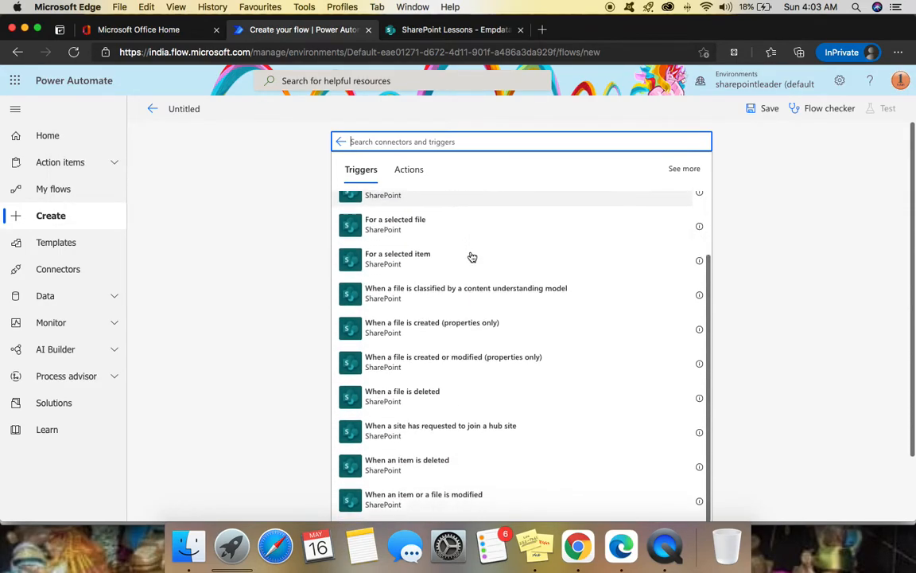
pyautogui.scroll(-3)
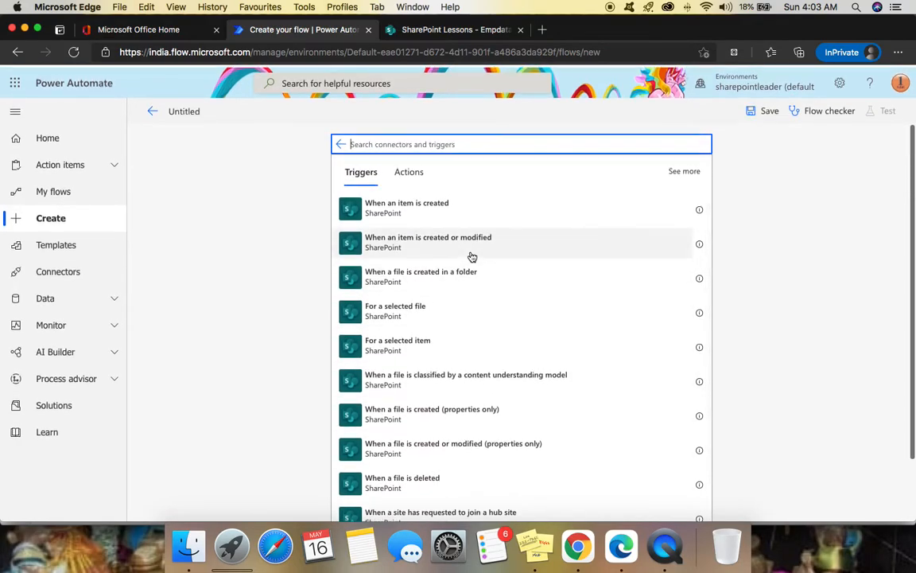
pyautogui.scroll(-3)
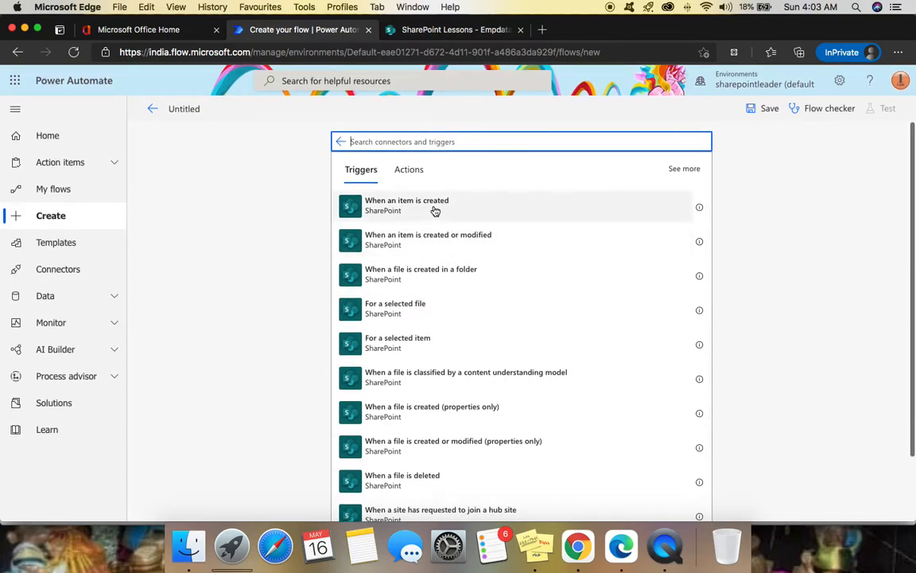
pyautogui.moveTo(443, 310)
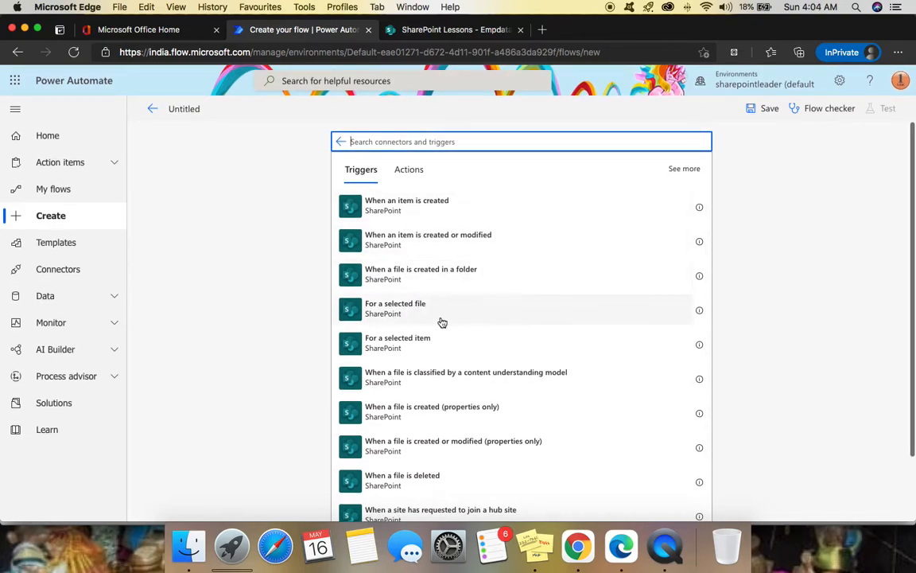
pyautogui.scroll(-3)
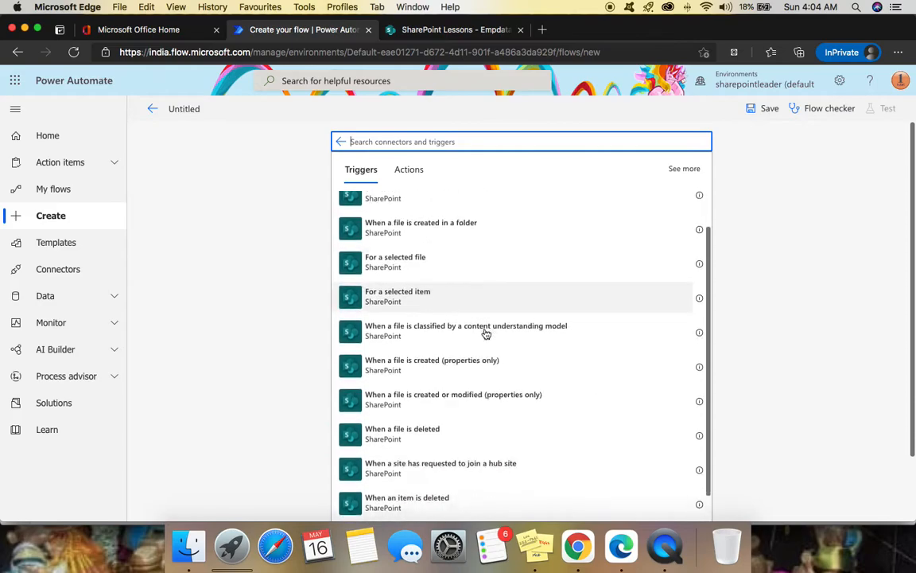
pyautogui.scroll(-3)
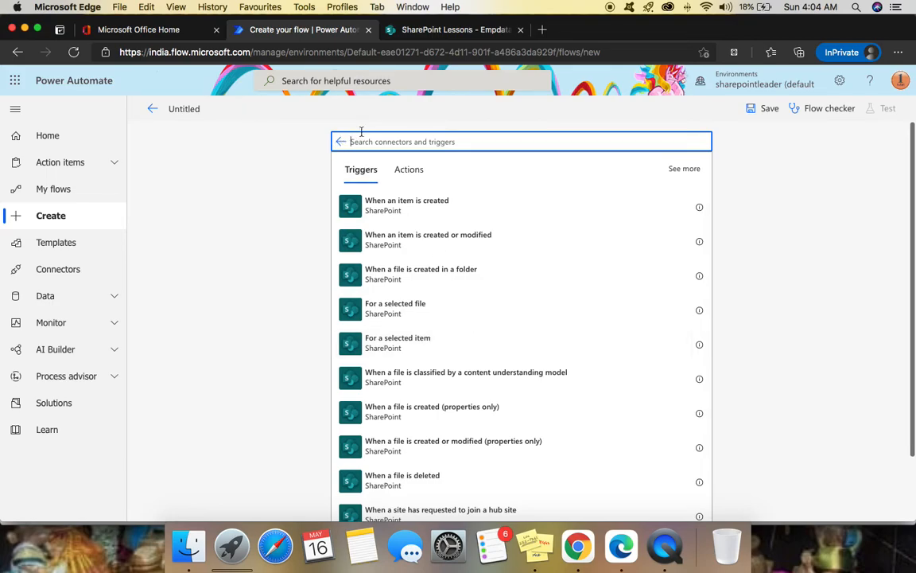
# Add a Recurrence trigger with interval 1 and frequency Month
pyautogui.write('sc')
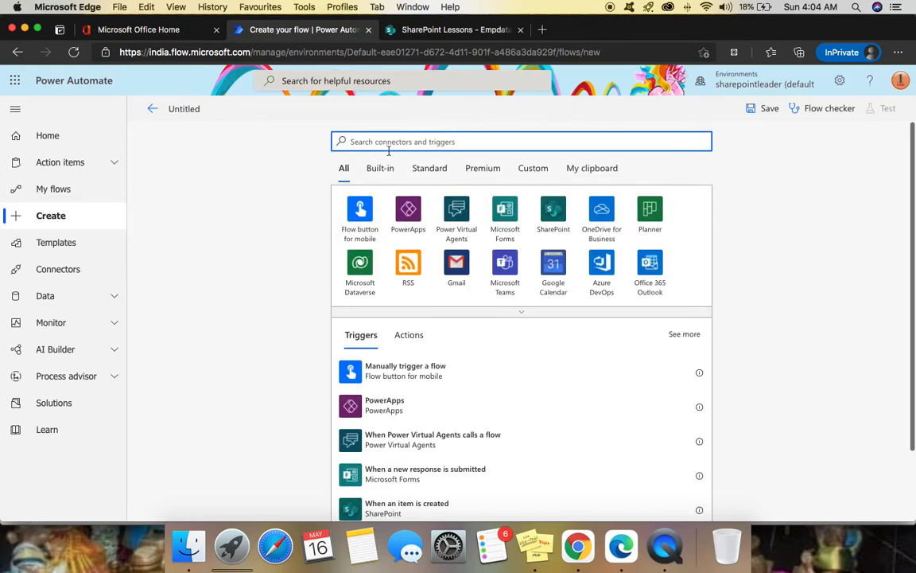
pyautogui.write('sched')
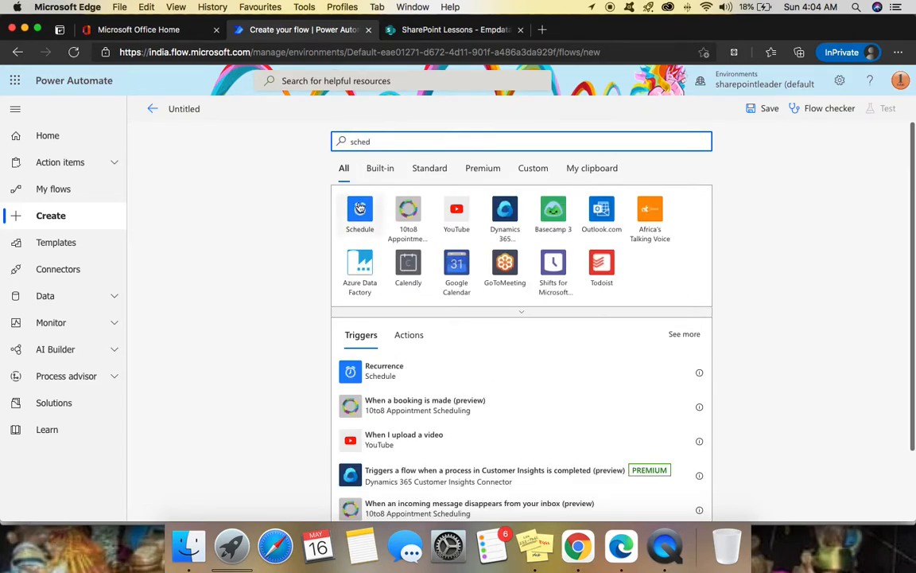
pyautogui.click(384, 370)
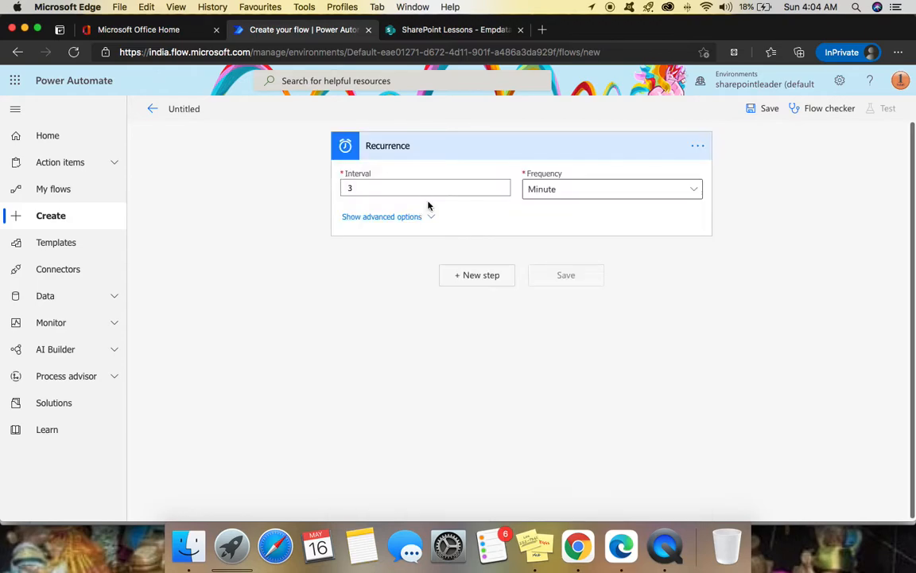
pyautogui.click(426, 188)
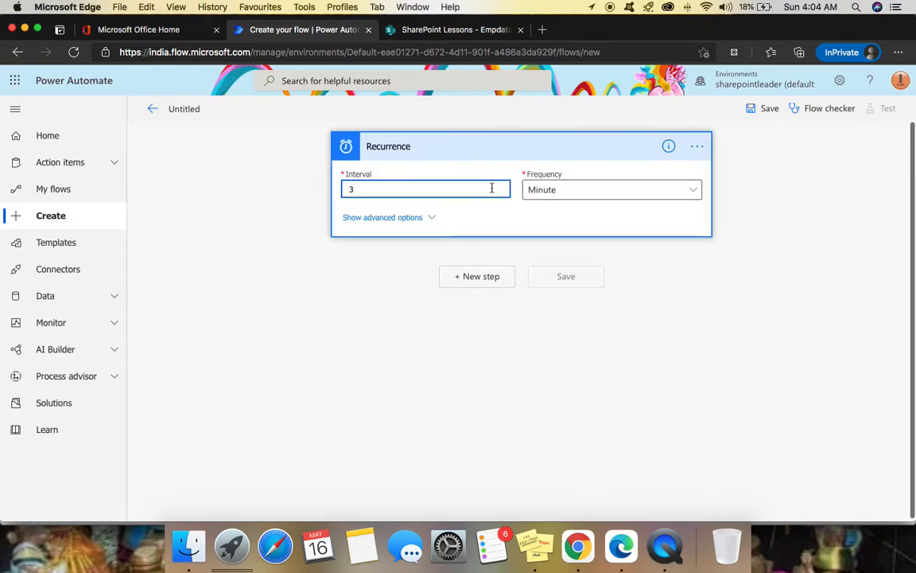
pyautogui.press('Backspace')
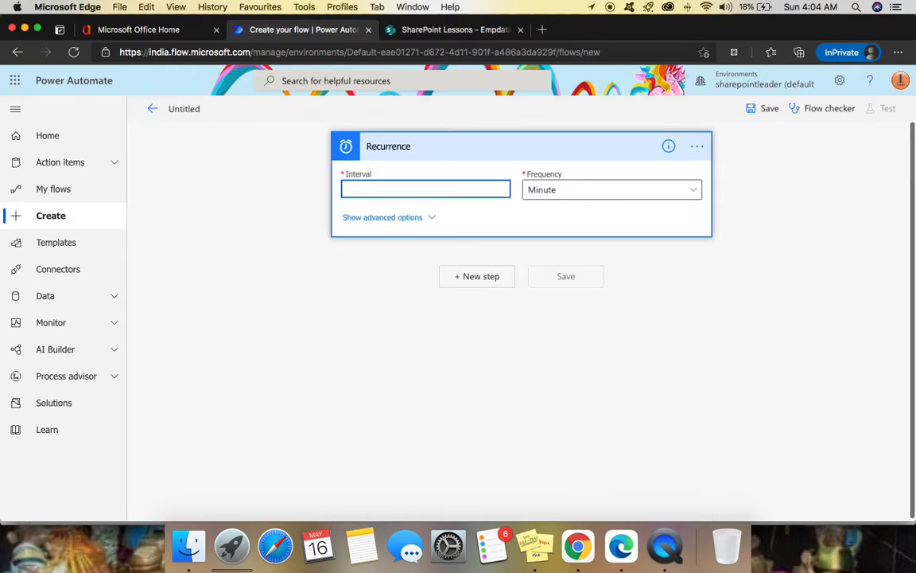
pyautogui.click(611, 189)
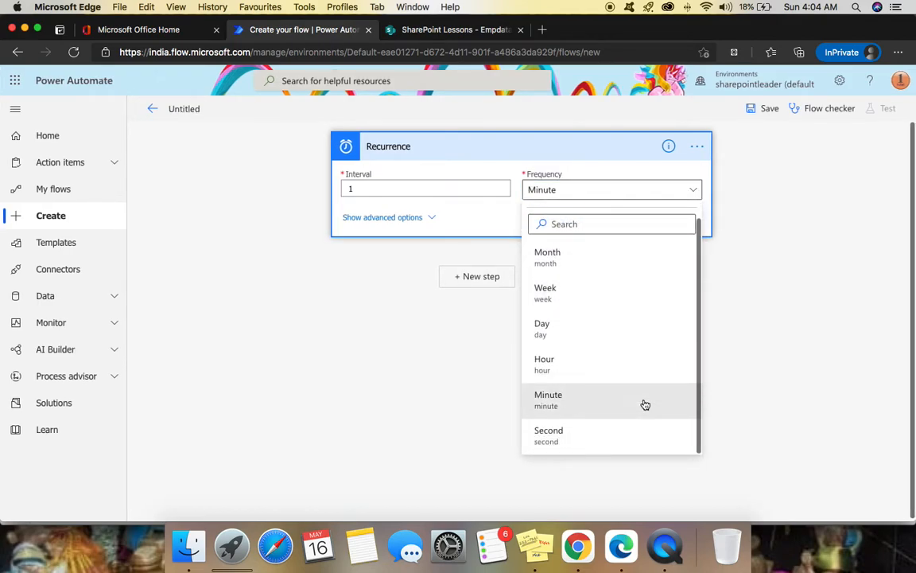
pyautogui.click(548, 252)
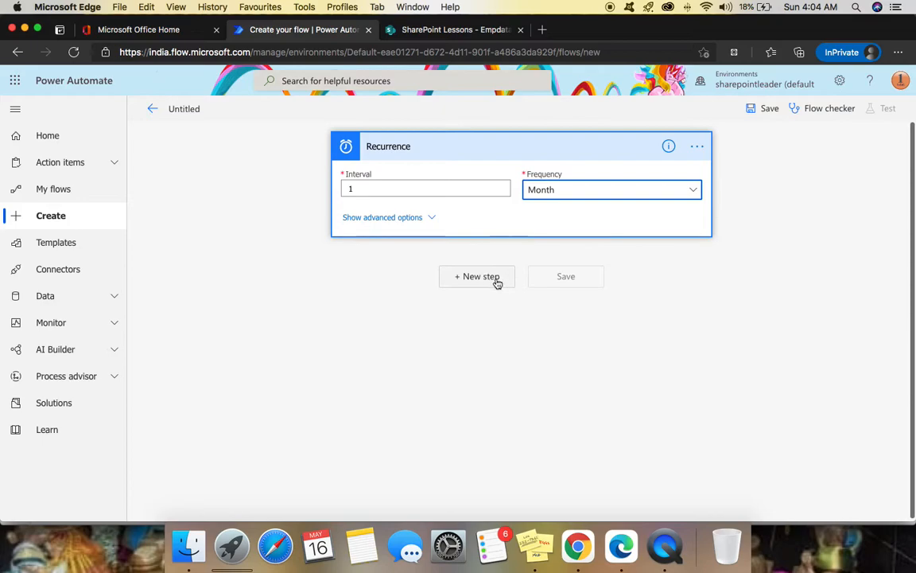
# Add a new step and choose the SharePoint Get items action
pyautogui.click(477, 276)
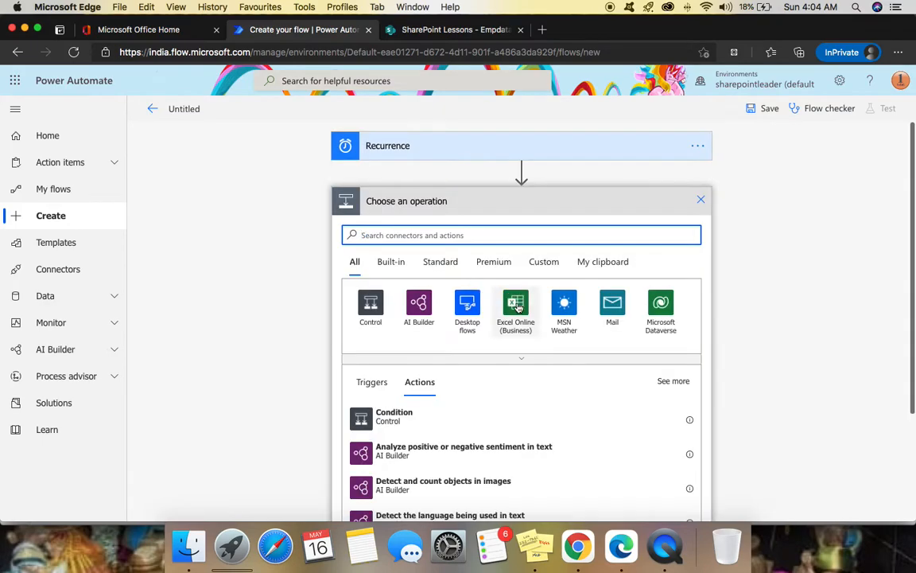
pyautogui.scroll(-3)
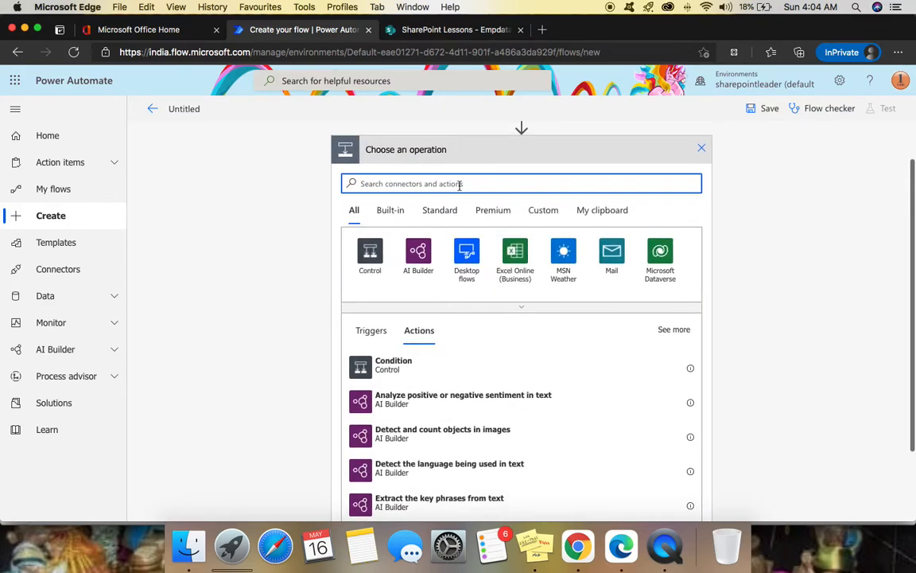
pyautogui.write('share')
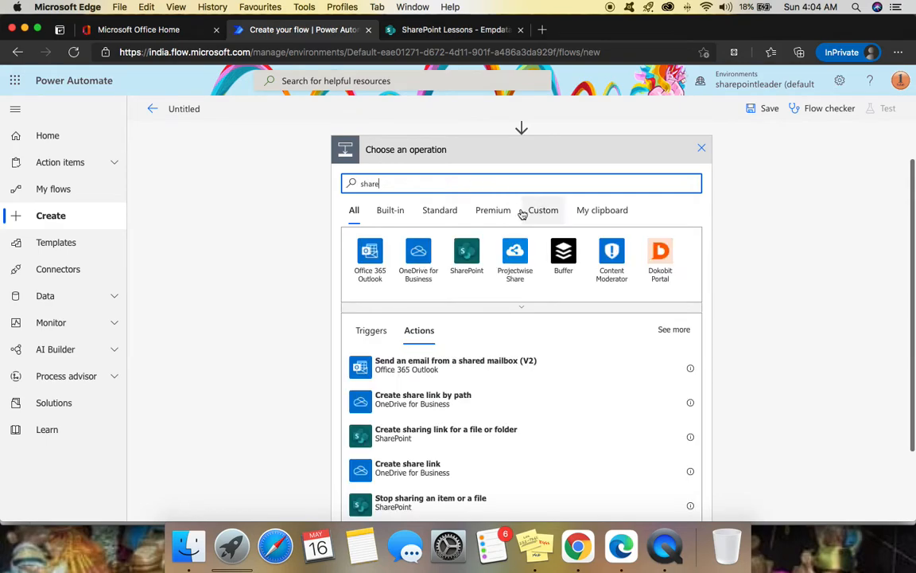
pyautogui.click(467, 253)
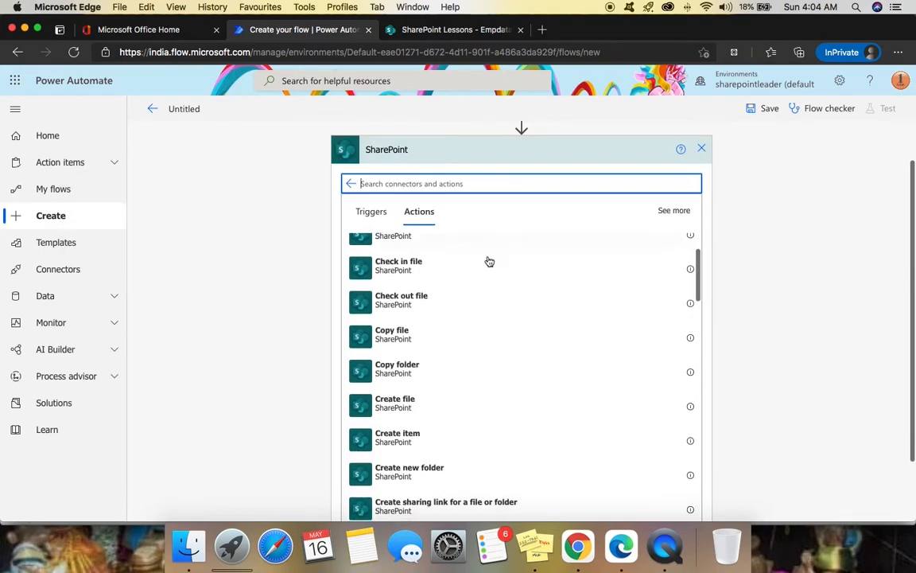
pyautogui.scroll(-3)
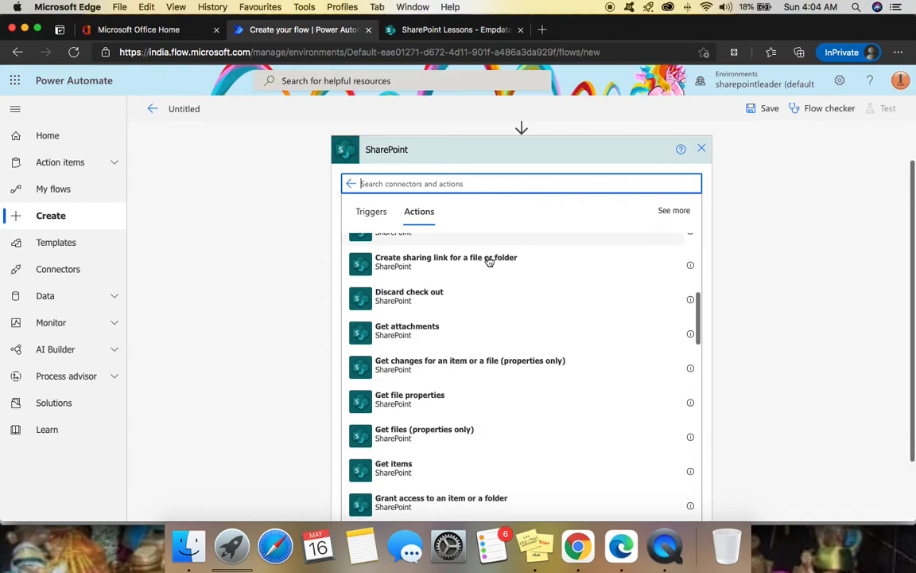
pyautogui.scroll(-3)
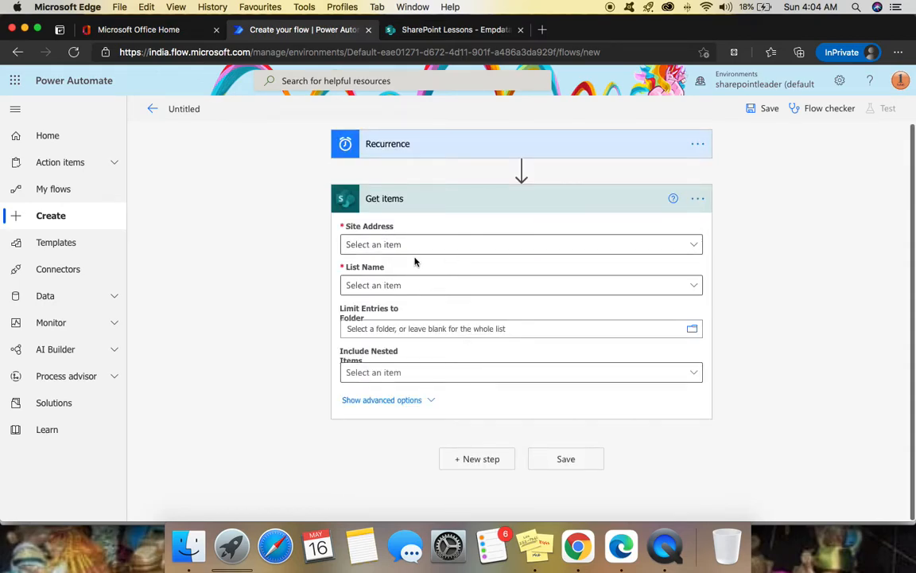
# Set the Get items Site Address to SharePoint Lessons
pyautogui.click(521, 244)
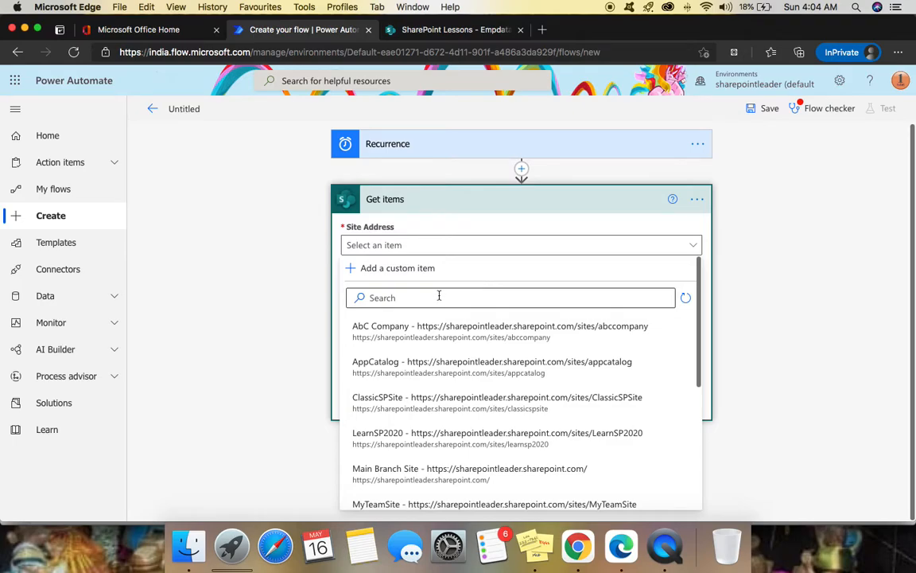
pyautogui.click(511, 296)
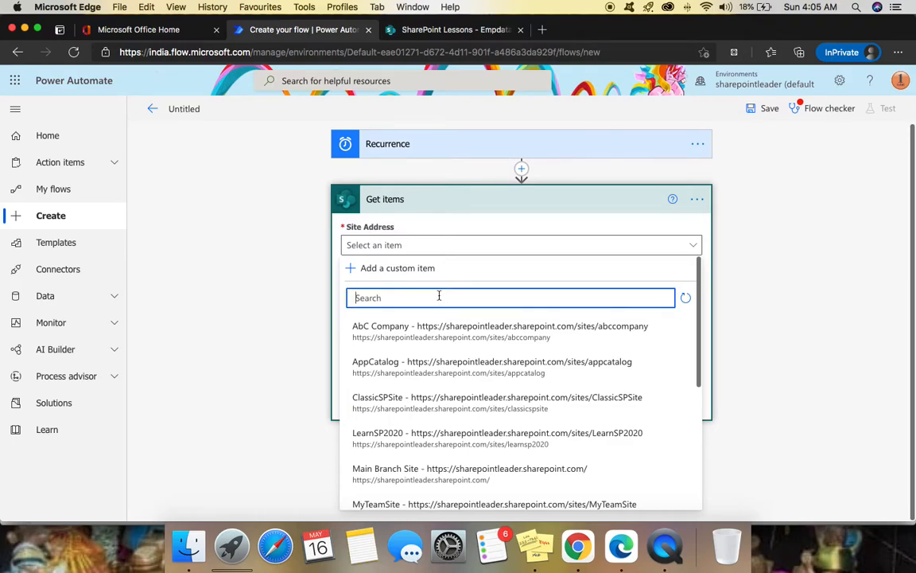
pyautogui.write('less')
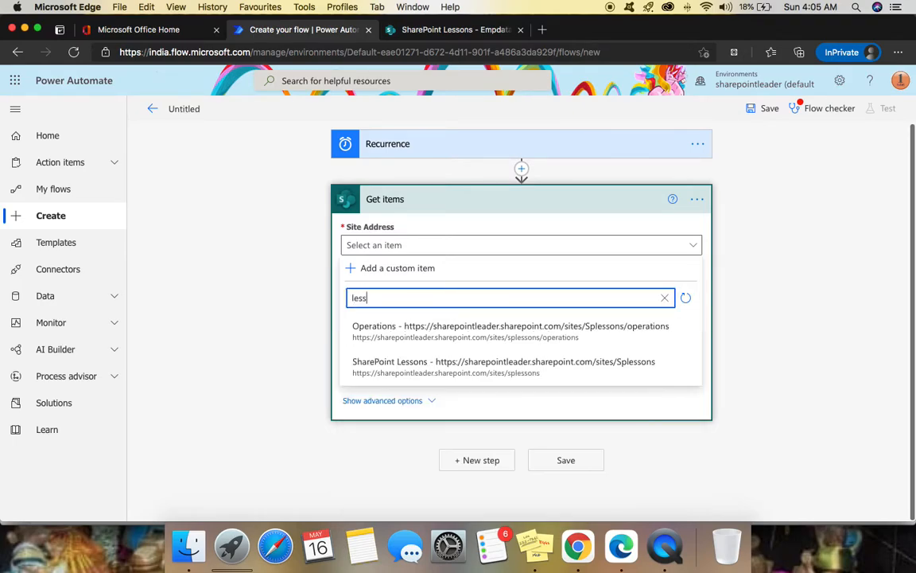
pyautogui.click(503, 361)
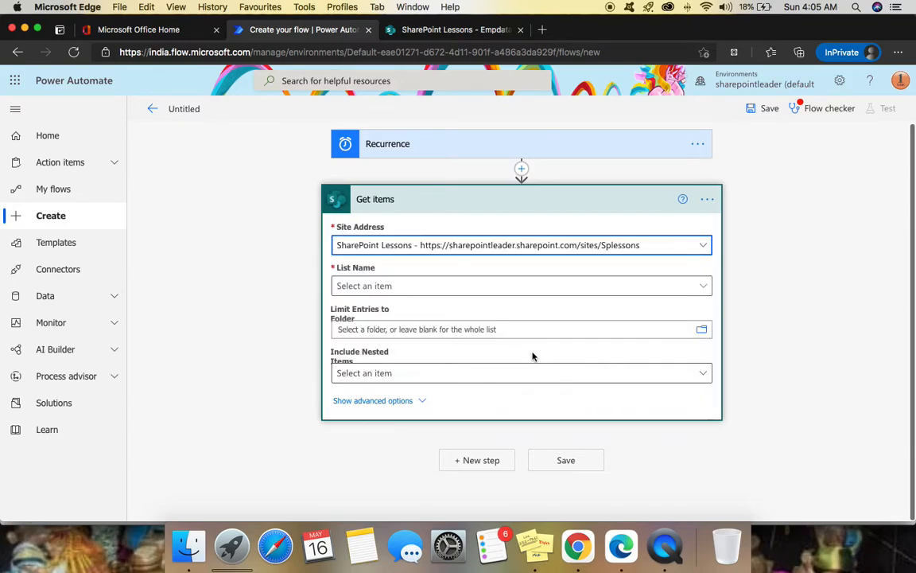
pyautogui.moveTo(678, 286)
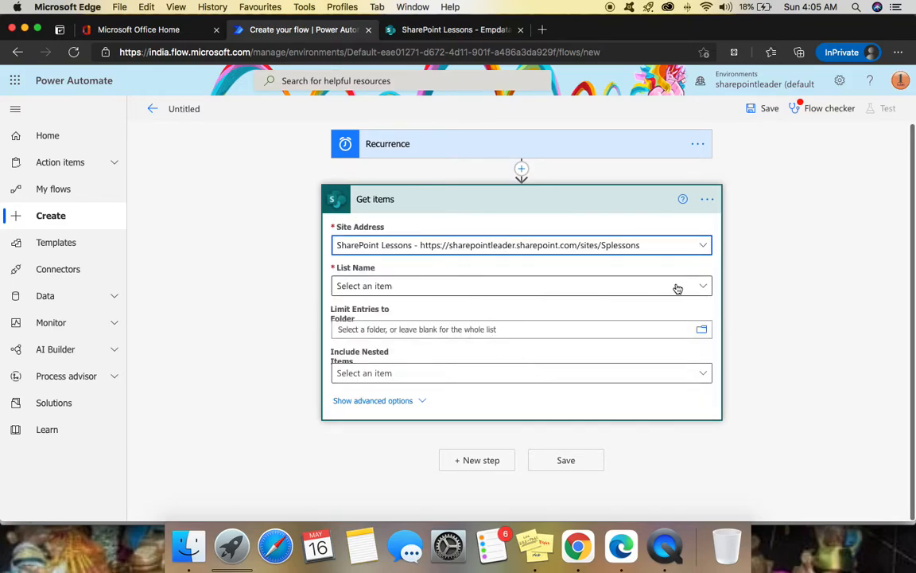
# Set the List Name to Empdata, briefly checking the list in SharePoint
pyautogui.click(521, 285)
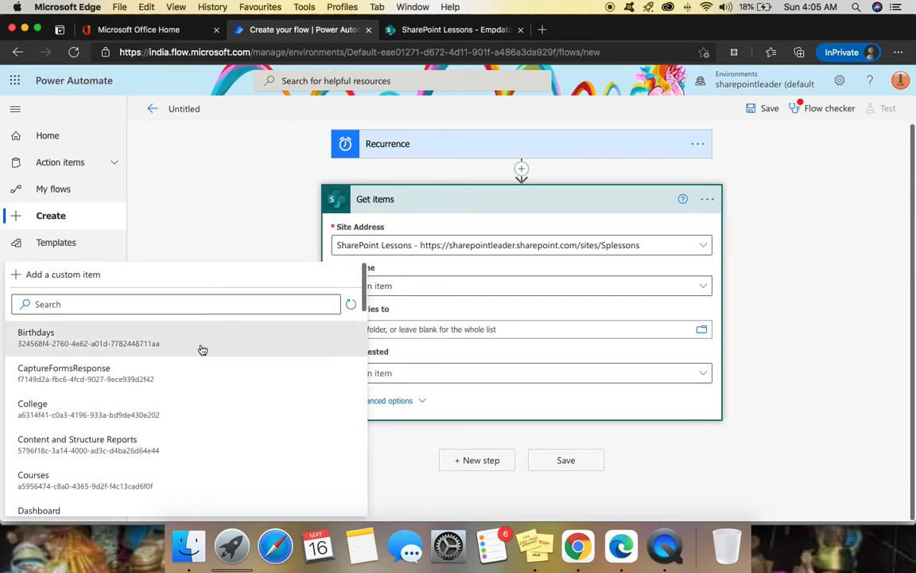
pyautogui.scroll(-3)
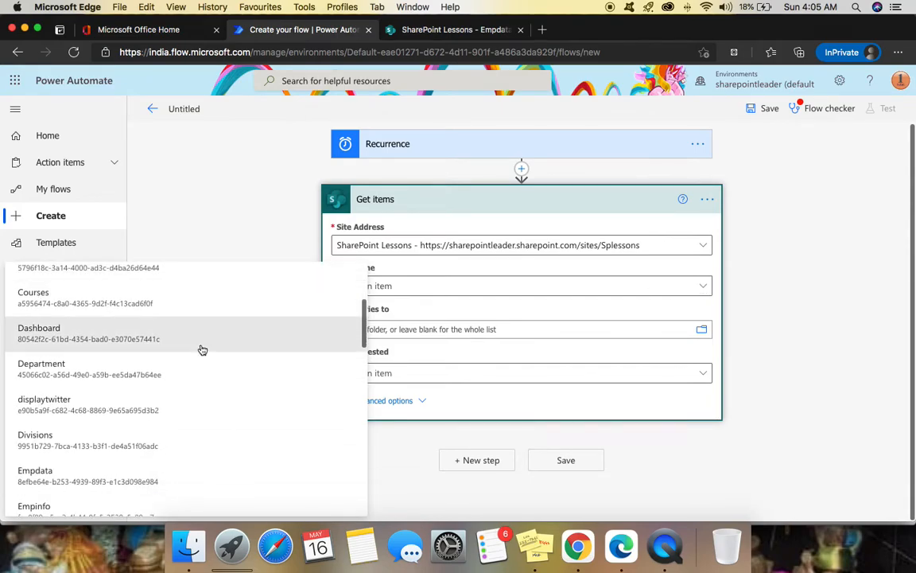
pyautogui.click(35, 475)
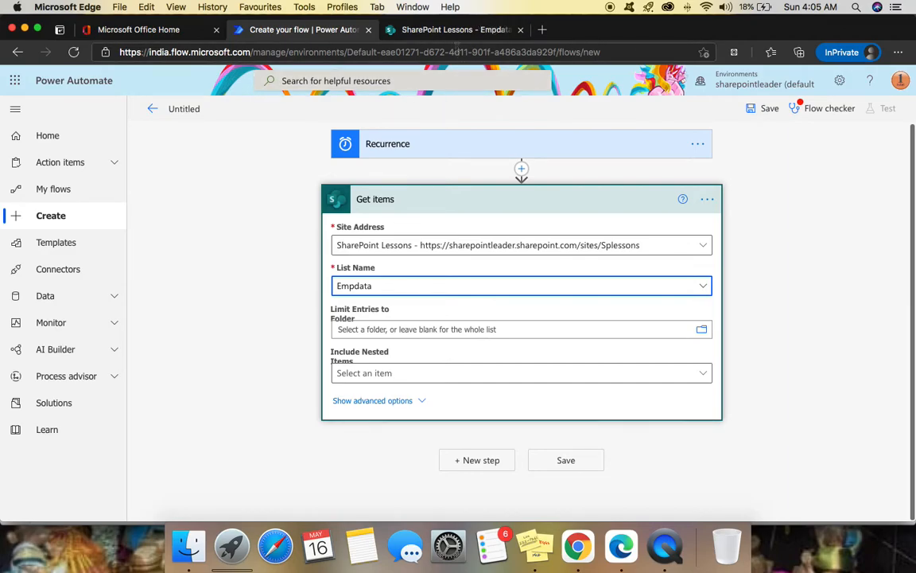
pyautogui.click(454, 30)
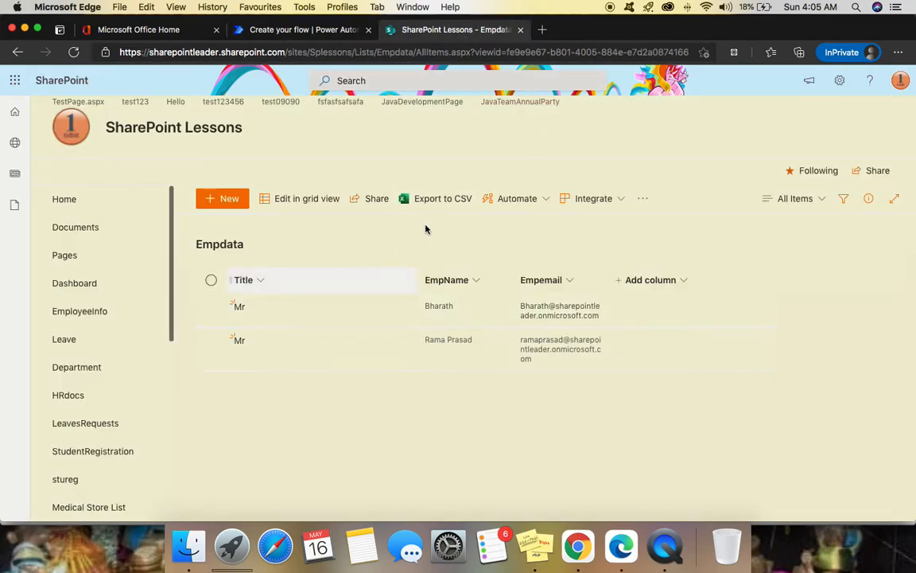
pyautogui.click(302, 29)
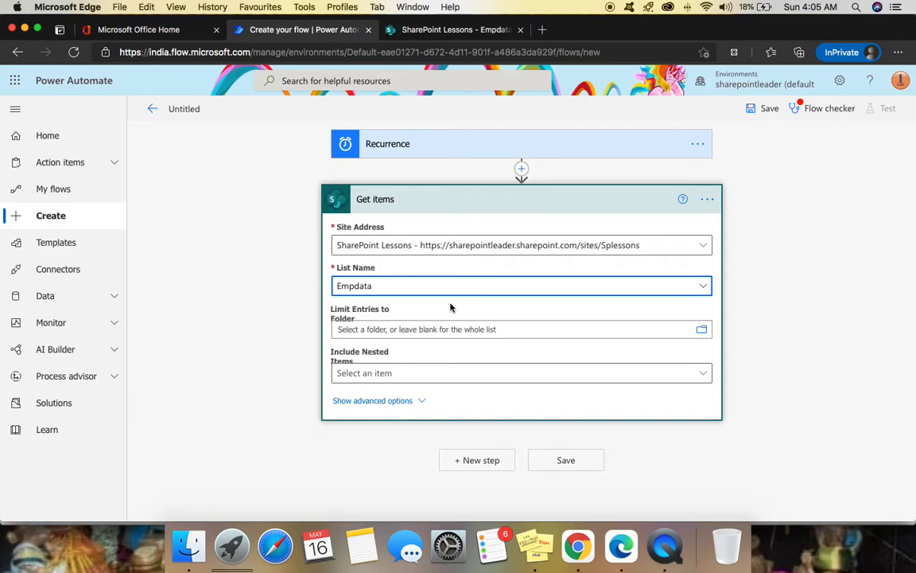
pyautogui.moveTo(778, 340)
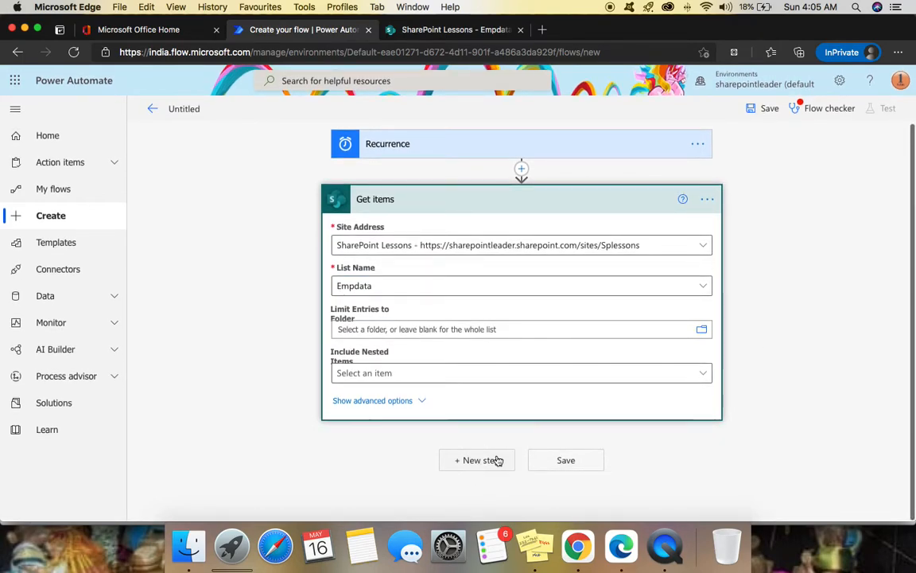
# Add an Apply to each control looping over the Get items 'value' output
pyautogui.click(477, 460)
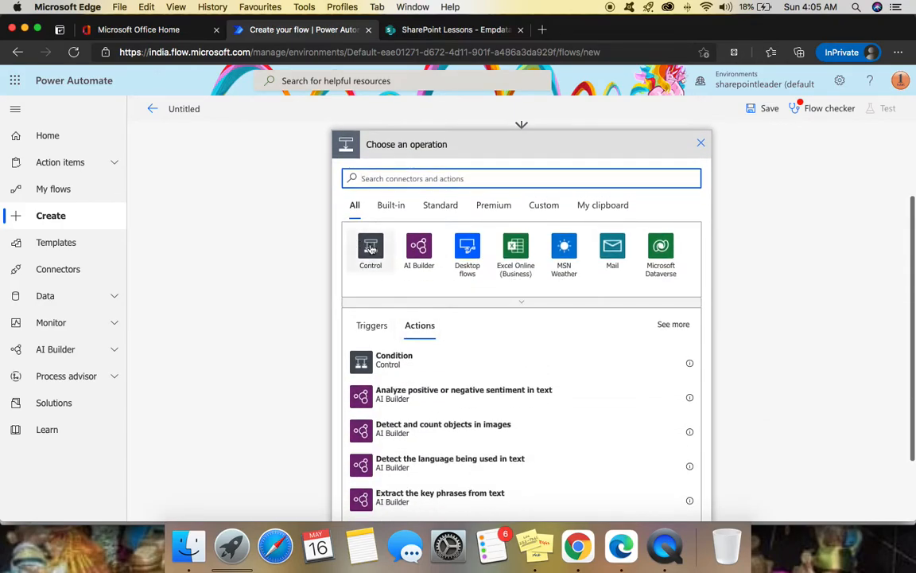
pyautogui.click(371, 250)
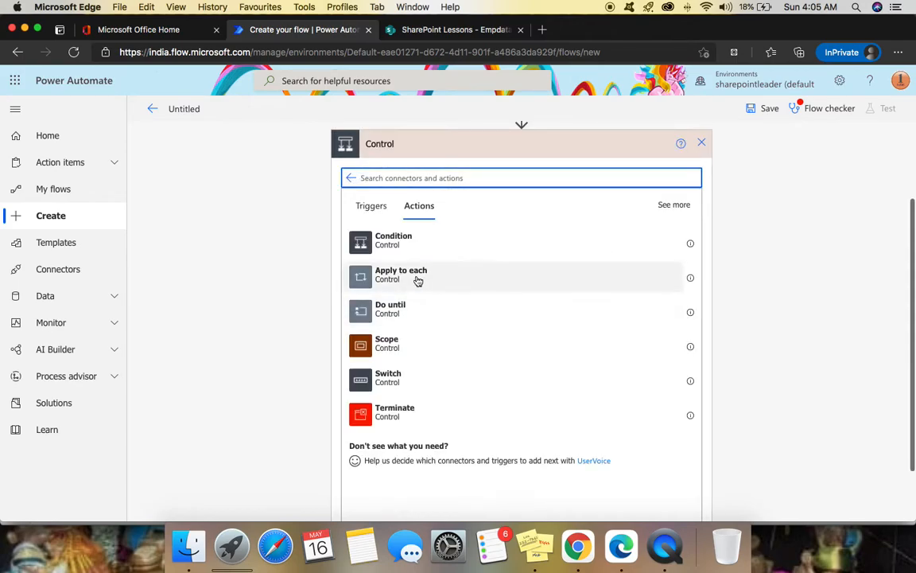
pyautogui.click(401, 274)
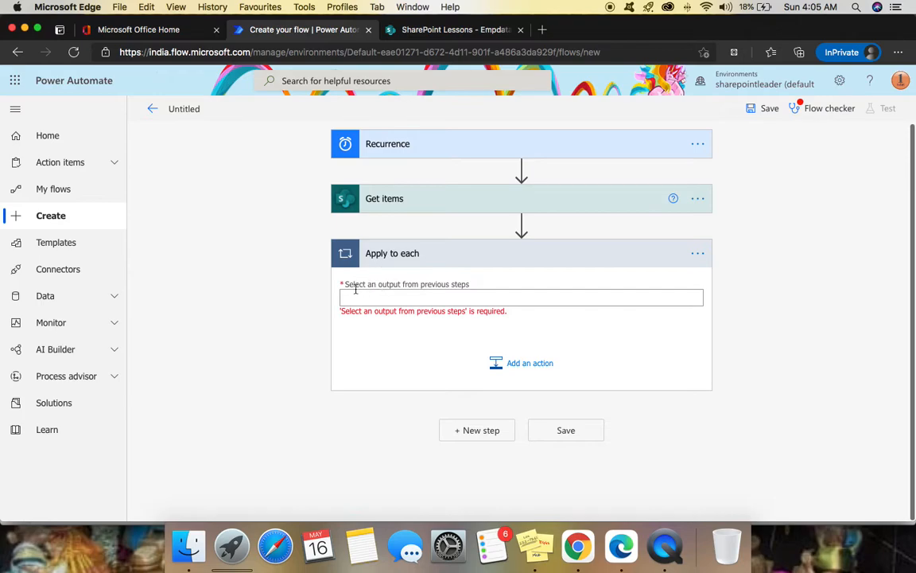
pyautogui.moveTo(366, 297)
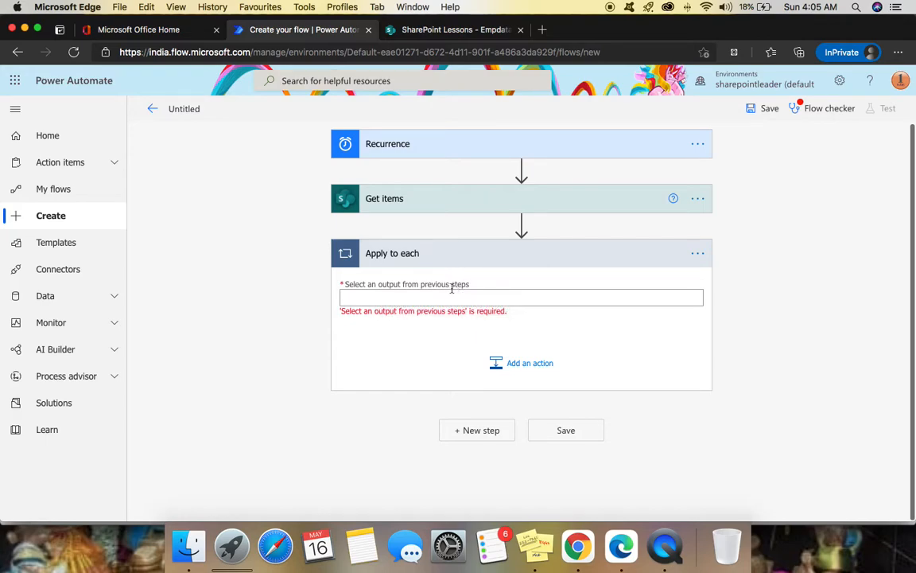
pyautogui.click(521, 298)
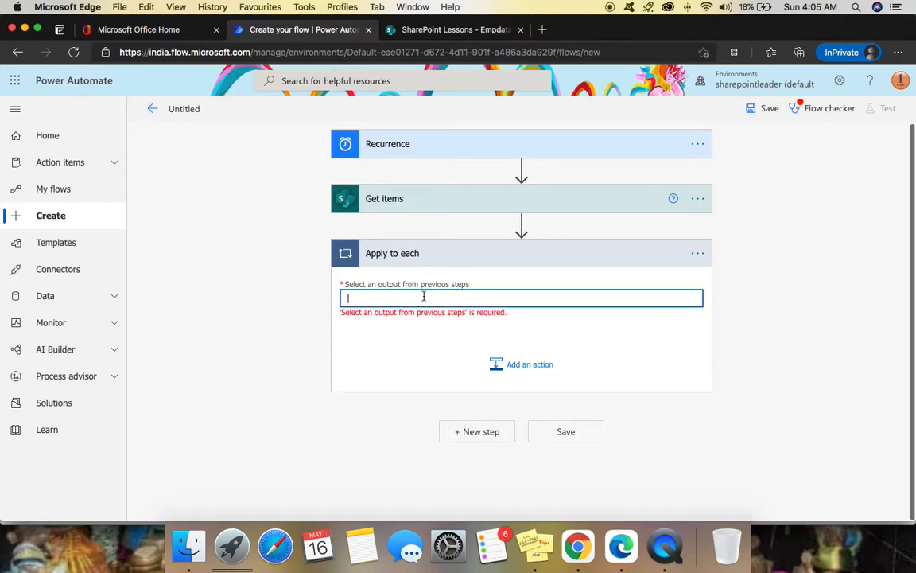
pyautogui.click(521, 299)
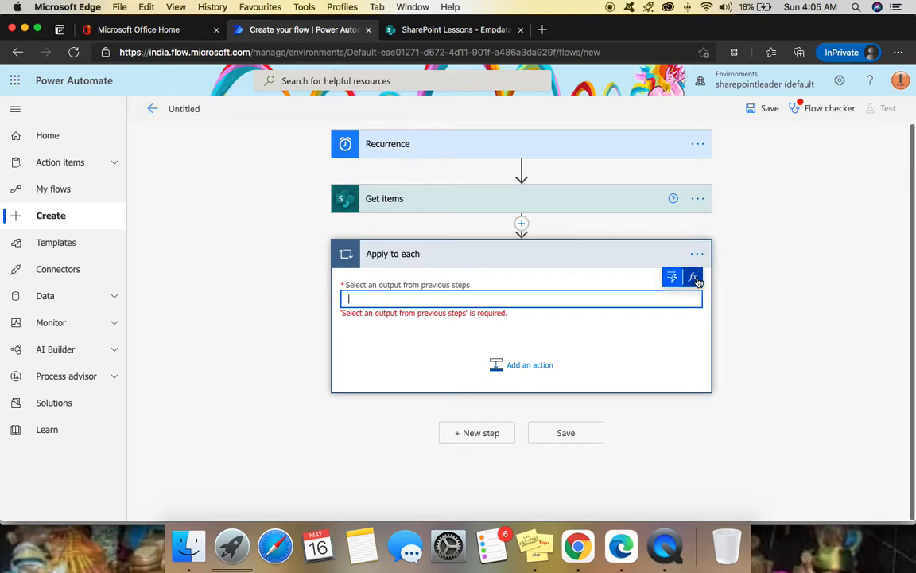
pyautogui.moveTo(672, 276)
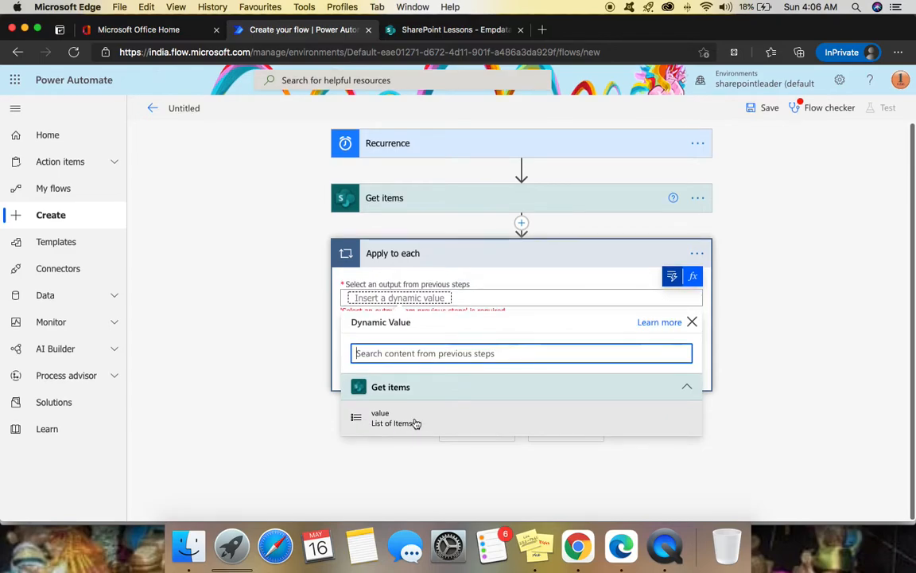
pyautogui.click(396, 417)
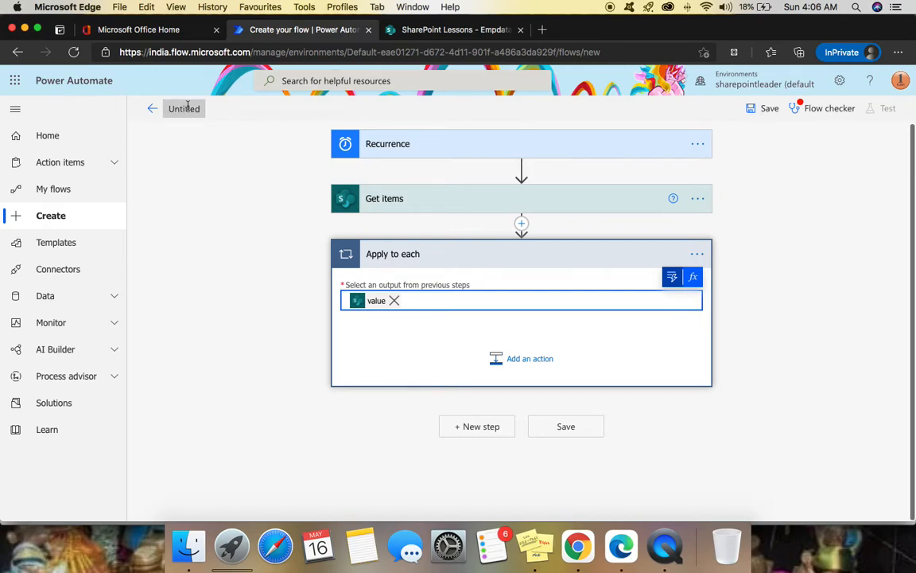
# Name the flow ApplyToEach, save it, run a manual test, and check the second loop iteration
pyautogui.write('ApplyToEach')
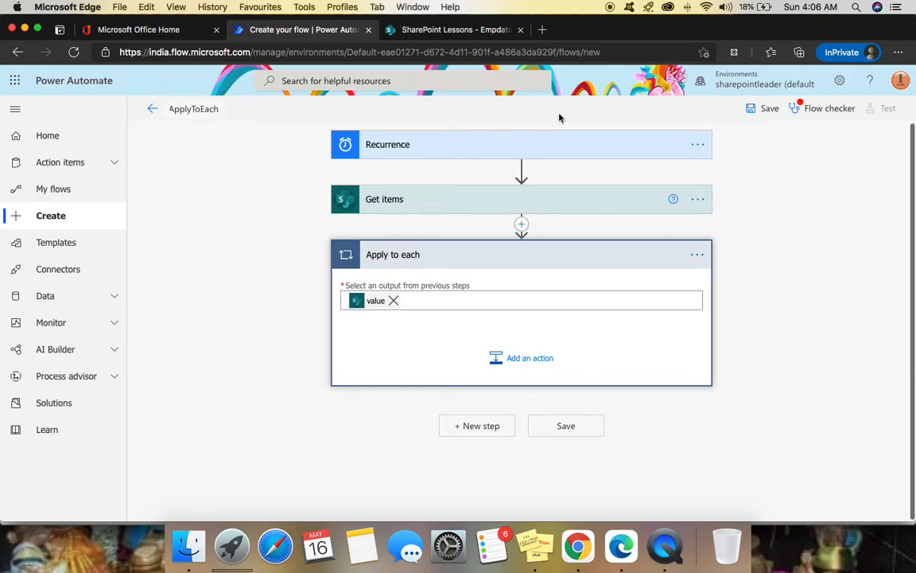
pyautogui.click(768, 108)
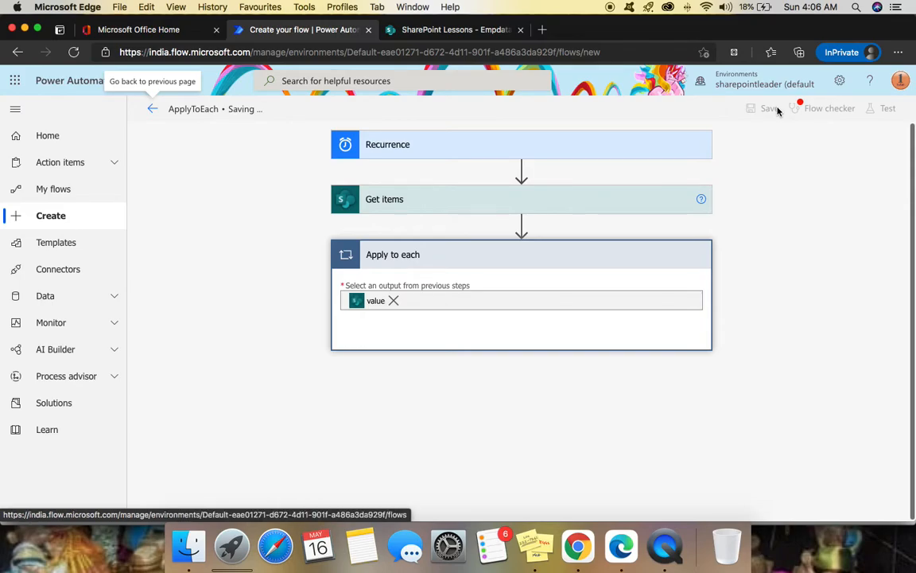
pyautogui.click(828, 108)
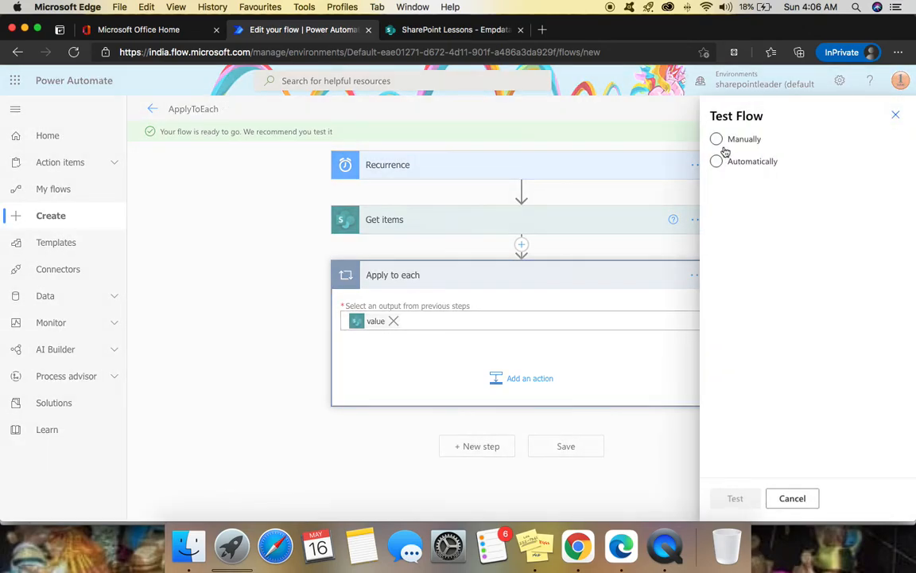
pyautogui.click(716, 139)
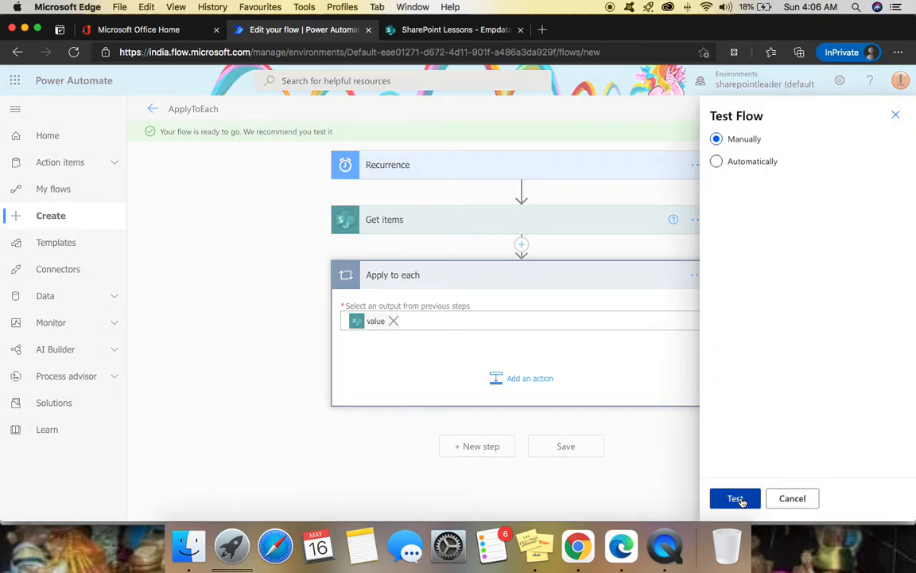
pyautogui.click(734, 498)
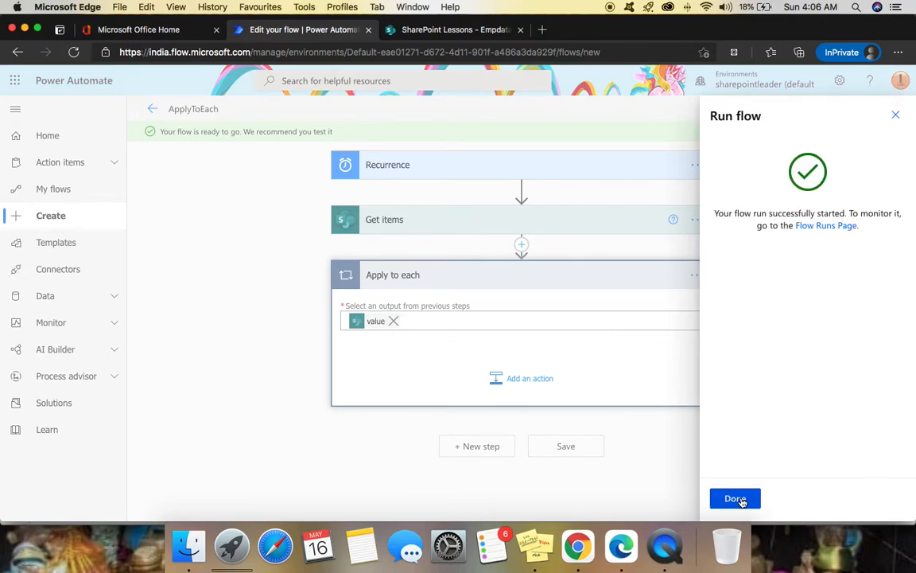
pyautogui.click(735, 498)
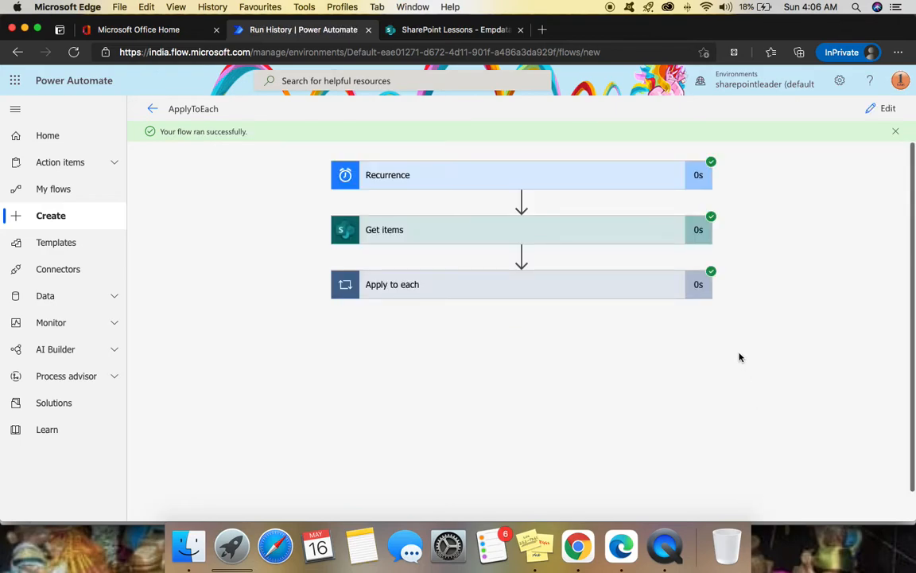
pyautogui.moveTo(455, 284)
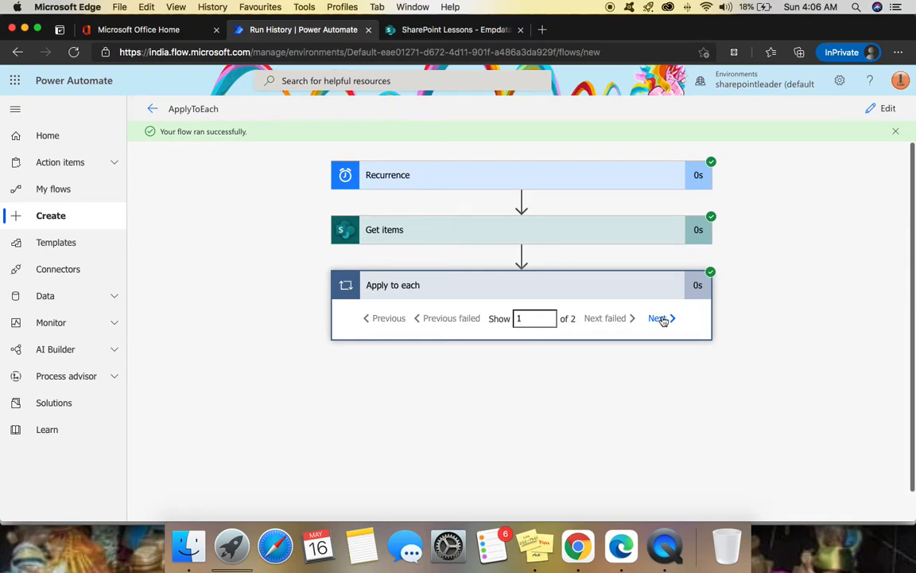
pyautogui.click(658, 318)
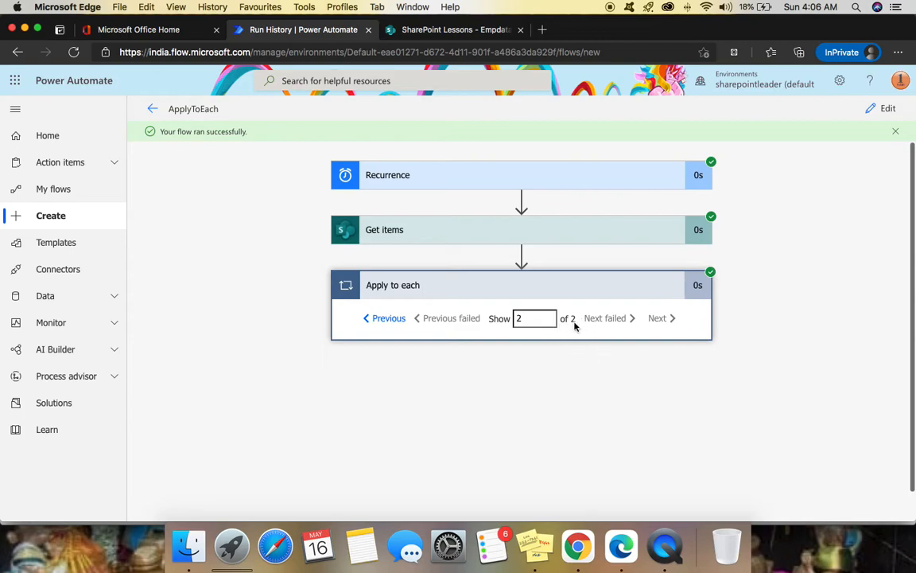
pyautogui.moveTo(815, 319)
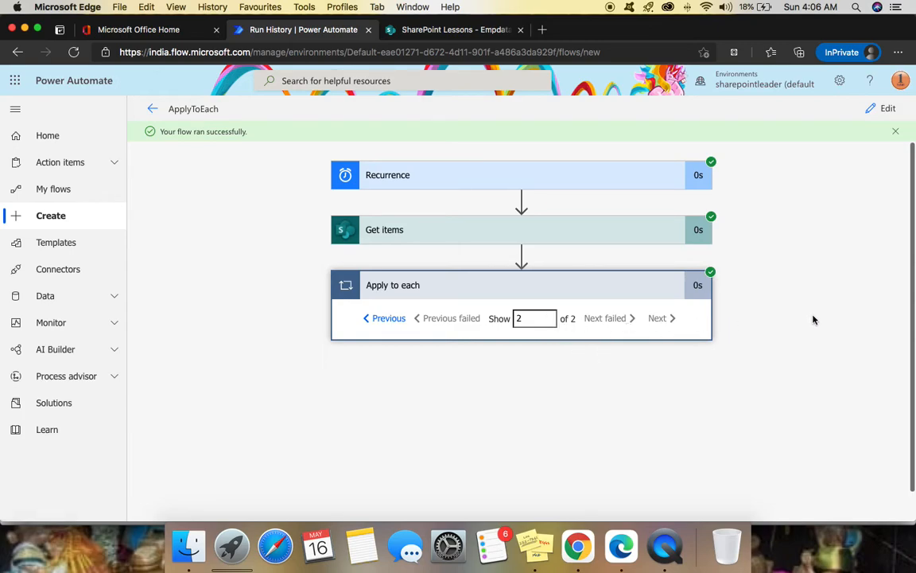
pyautogui.moveTo(887, 109)
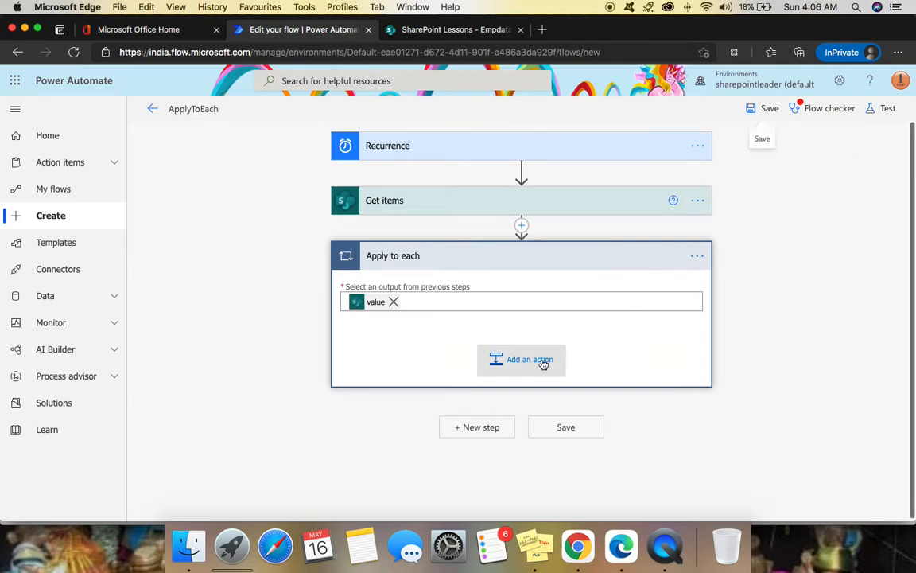
# Add Office 365 Outlook's Send an email (V2) action inside the Apply to each loop
pyautogui.click(522, 359)
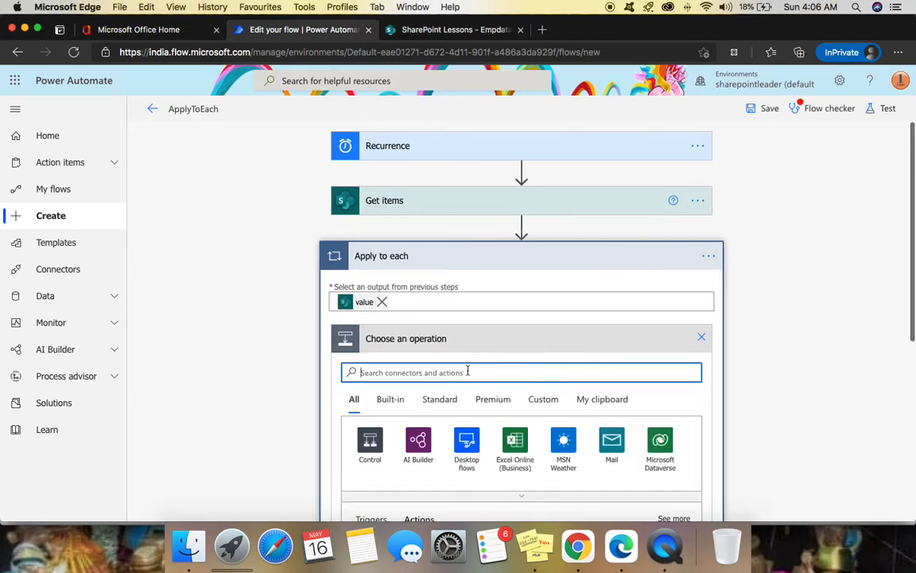
pyautogui.write('send')
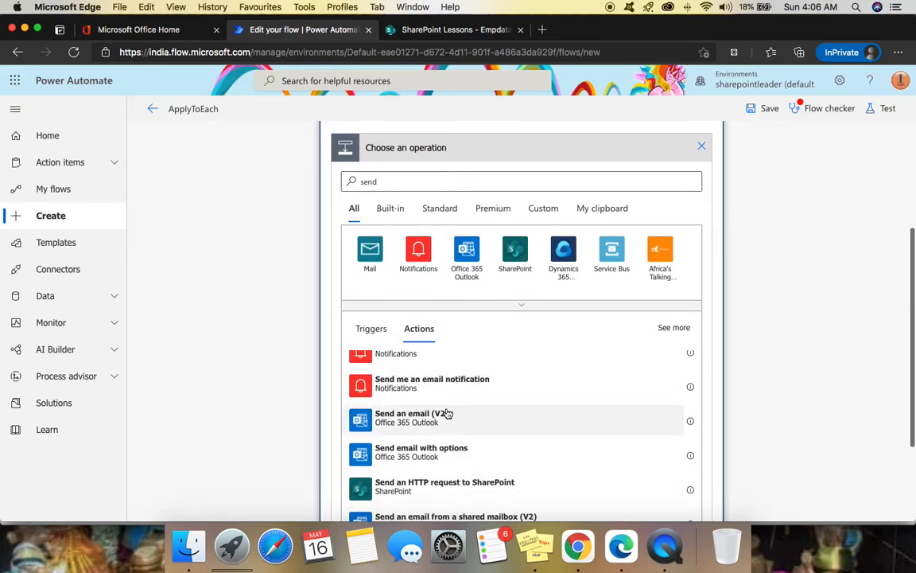
pyautogui.click(414, 417)
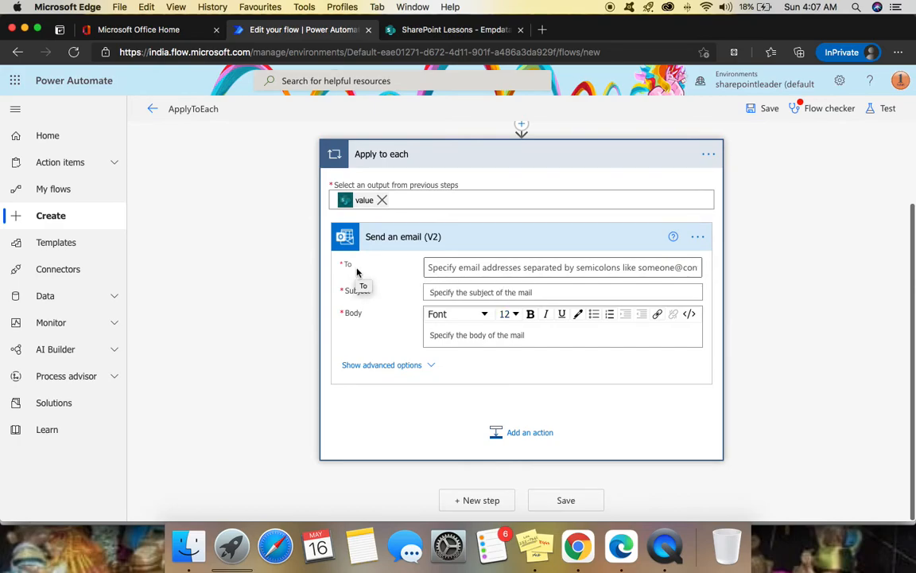
pyautogui.click(562, 267)
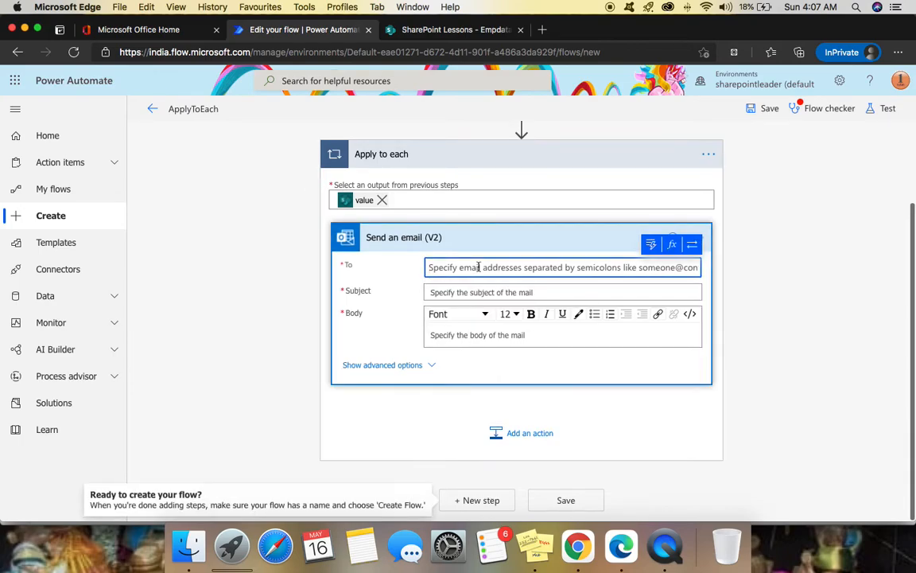
# Set the email recipient to the item's Empemail and the subject to 'Testing the Alerts'
pyautogui.click(563, 267)
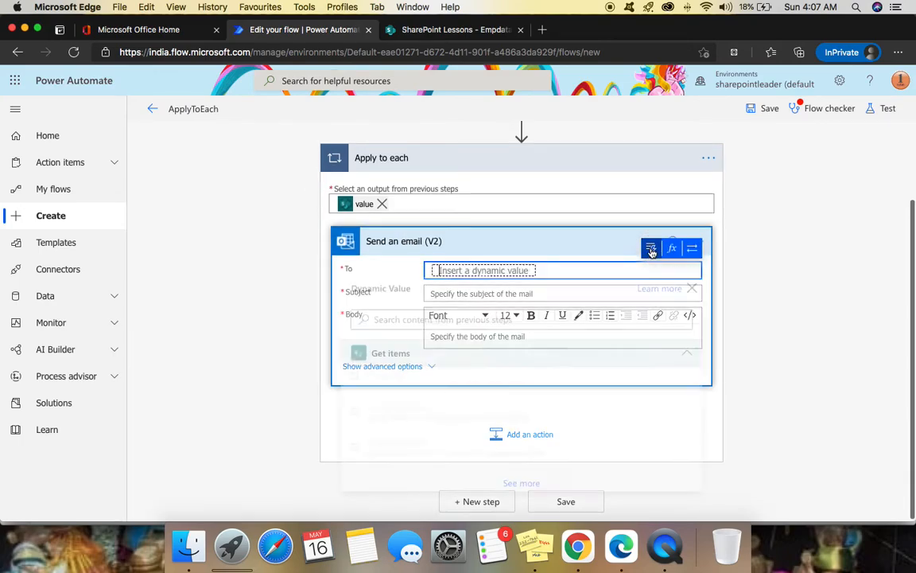
pyautogui.click(563, 270)
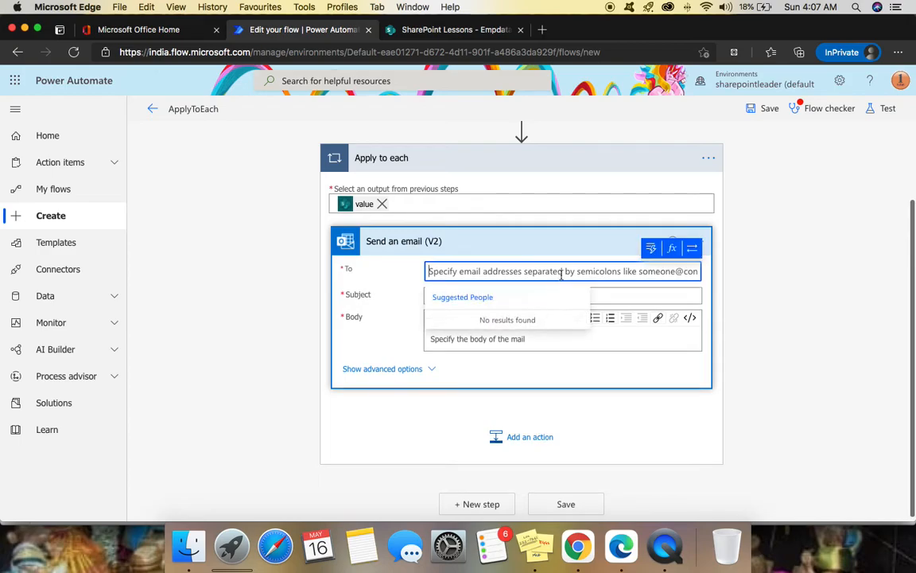
pyautogui.click(672, 248)
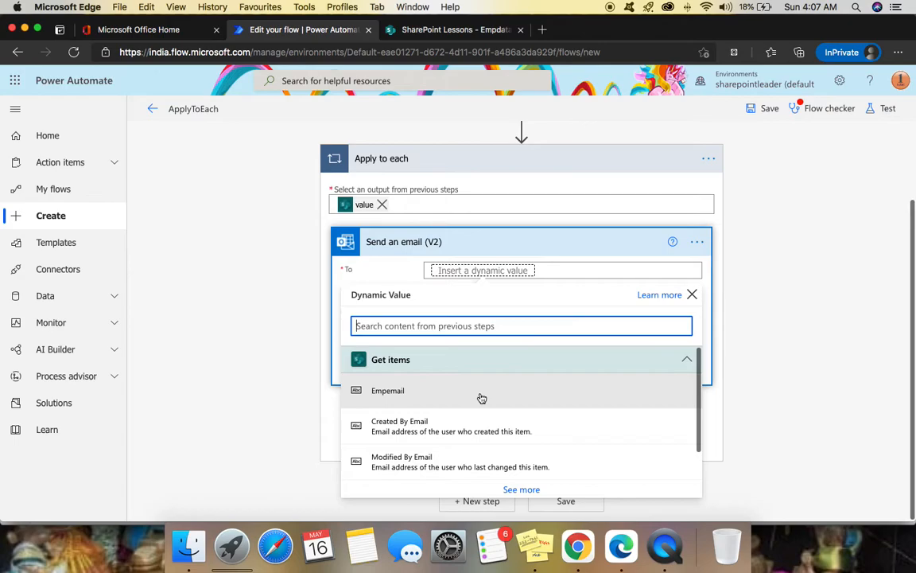
pyautogui.click(387, 389)
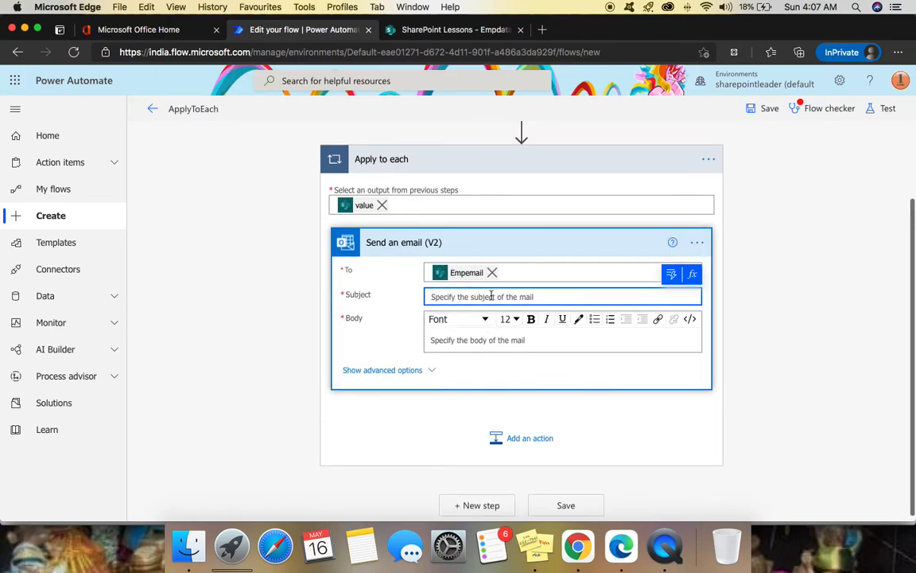
pyautogui.write('Testing the')
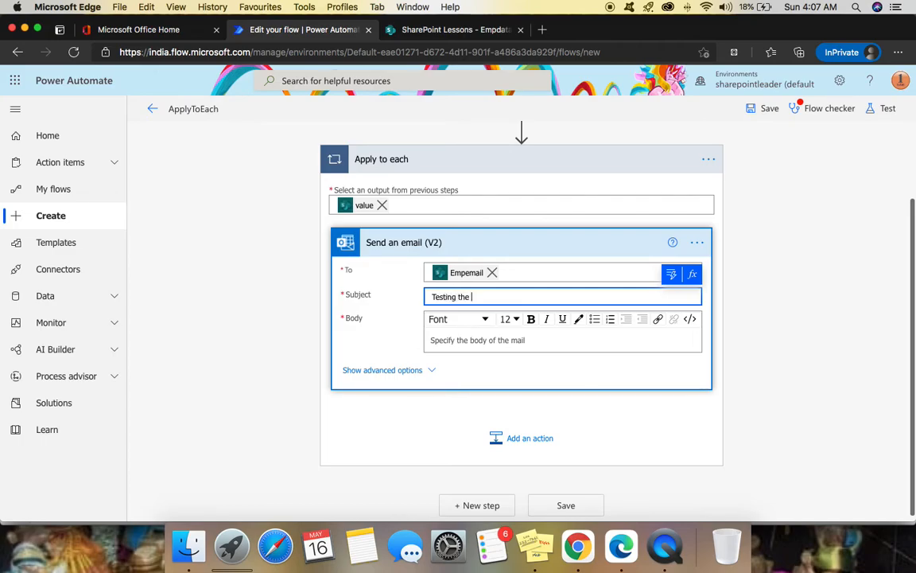
pyautogui.write('Alerts')
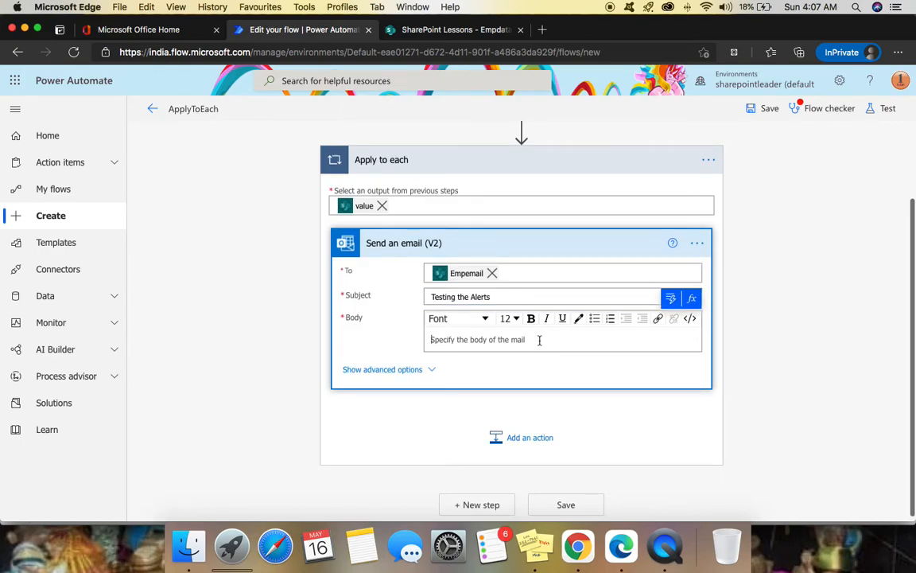
# Write the body greeting EmpName, a line about testing the apply to each, signed Thanks
pyautogui.write('Hi')
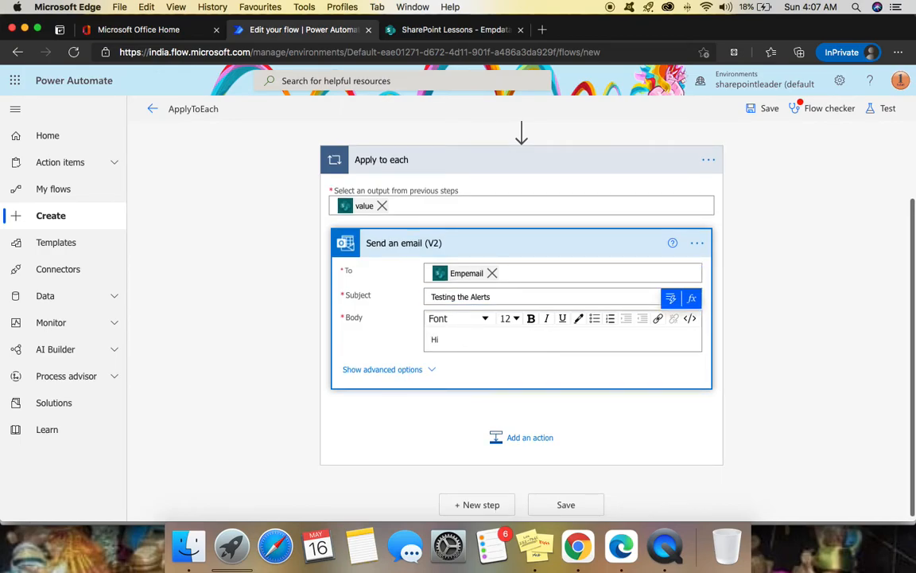
pyautogui.moveTo(670, 298)
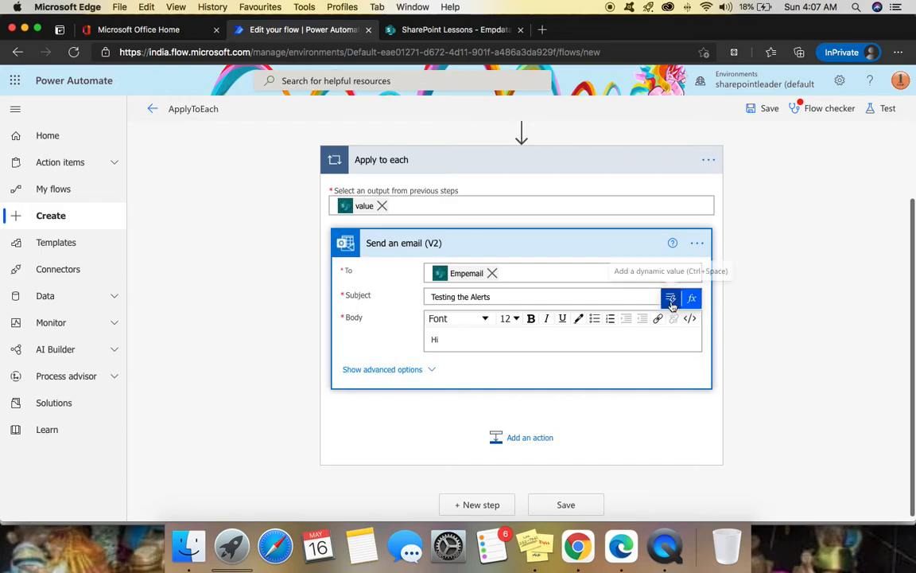
pyautogui.click(672, 298)
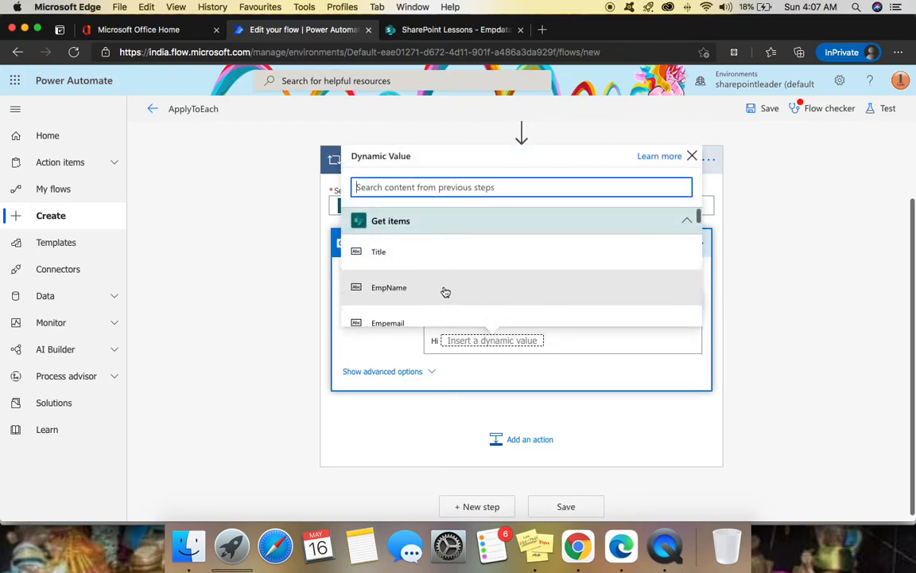
pyautogui.click(389, 287)
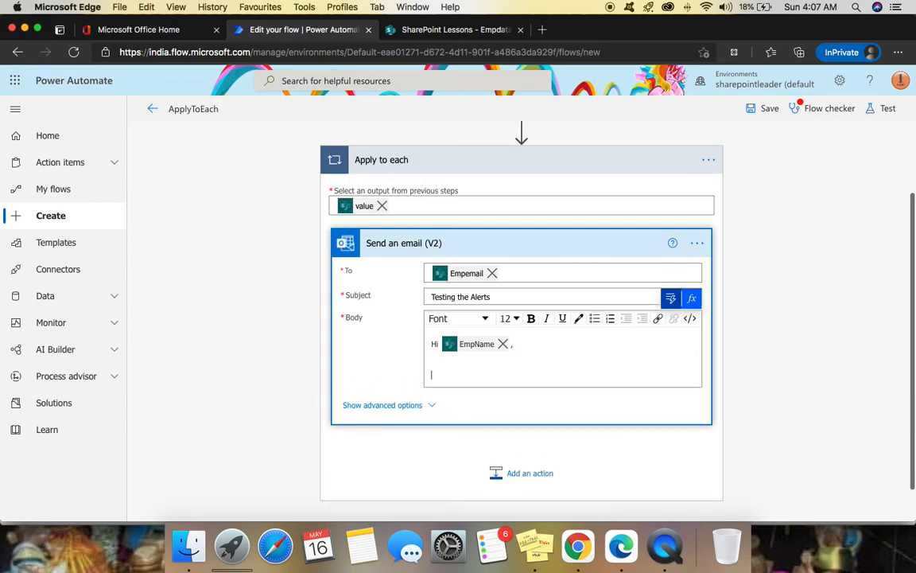
pyautogui.write('Hi we are just testing the')
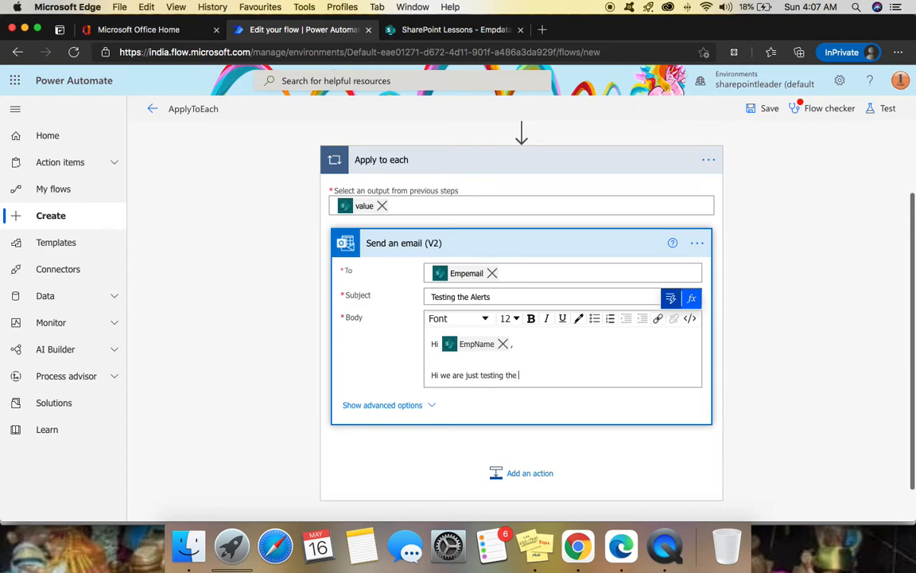
pyautogui.write('apply to')
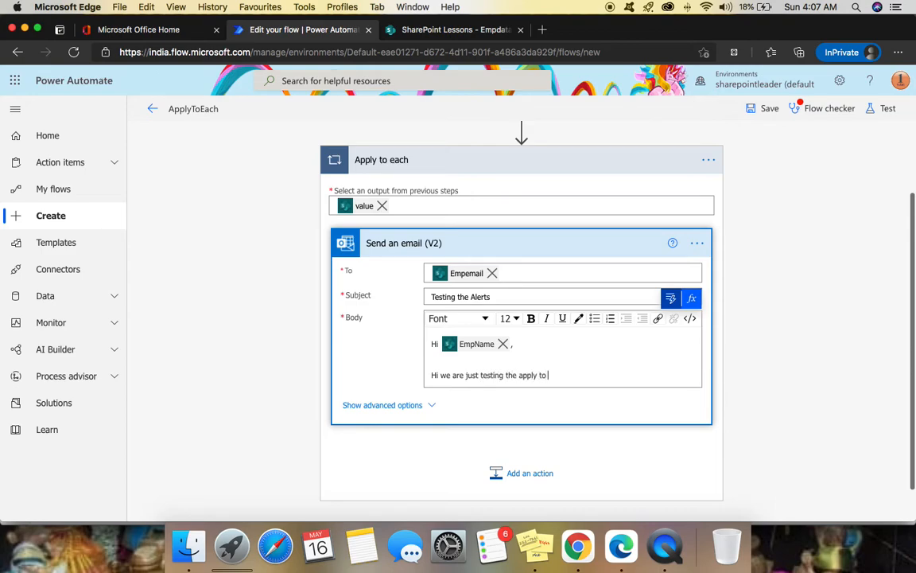
pyautogui.write('each')
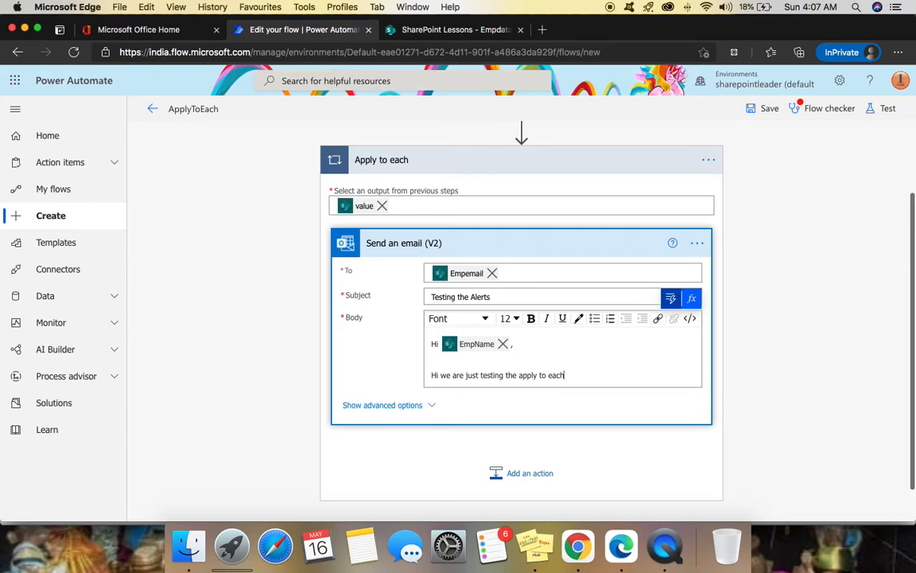
pyautogui.write('Regar')
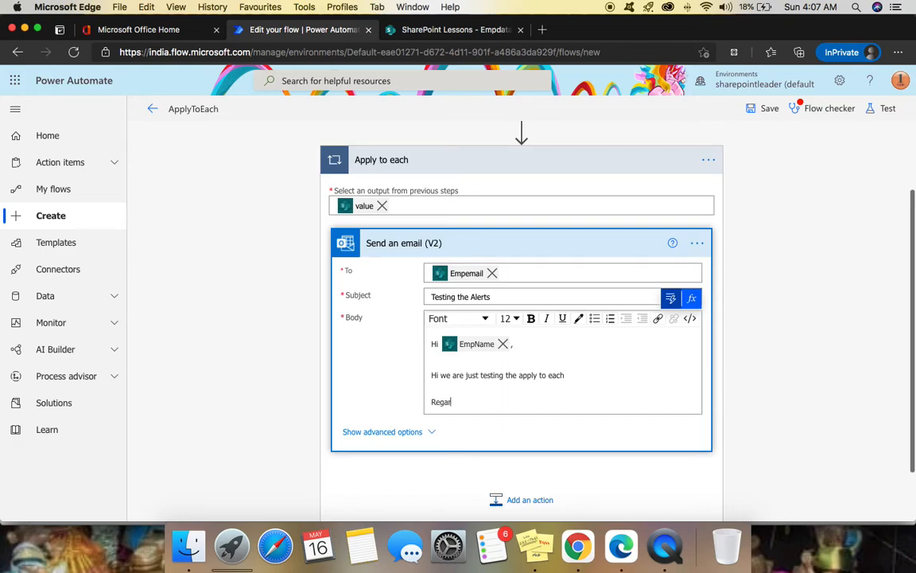
pyautogui.write('ds')
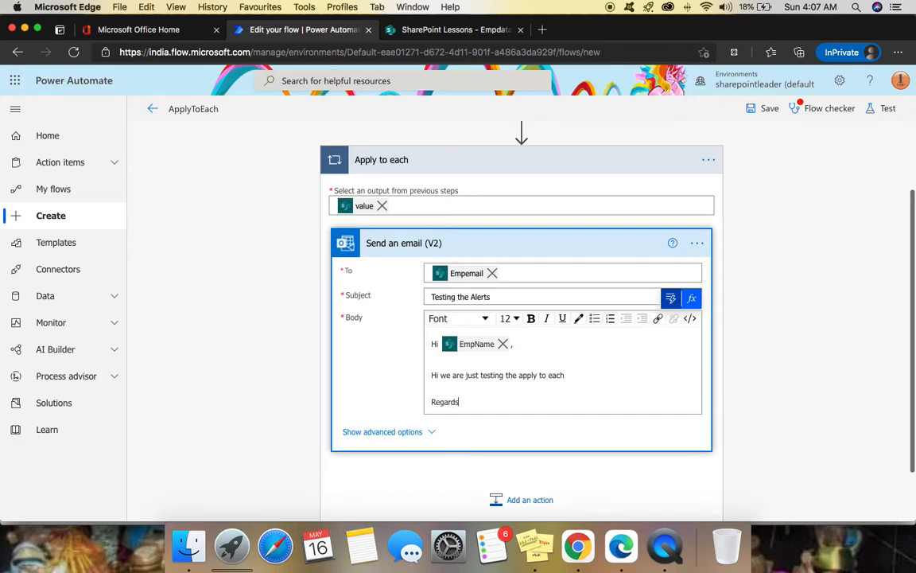
pyautogui.press('backspace')
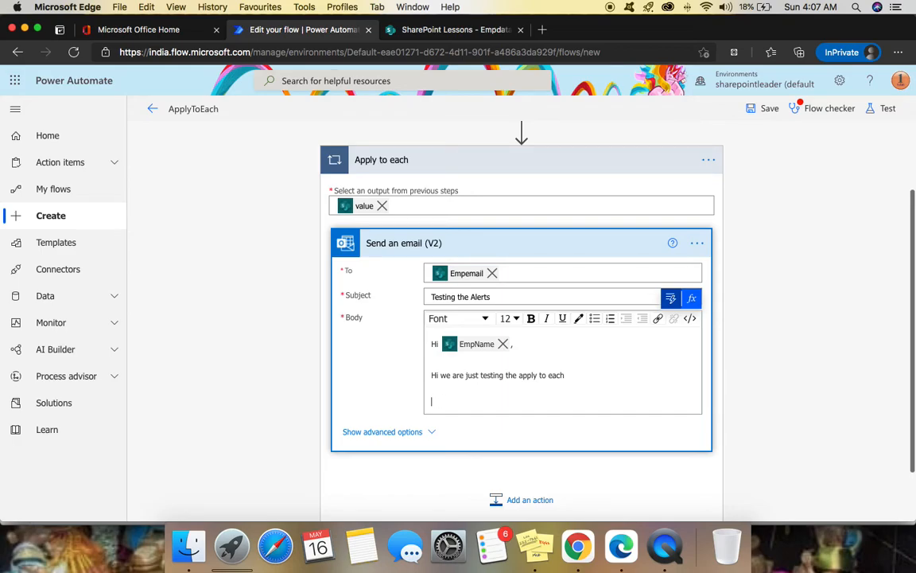
pyautogui.write('Thanks')
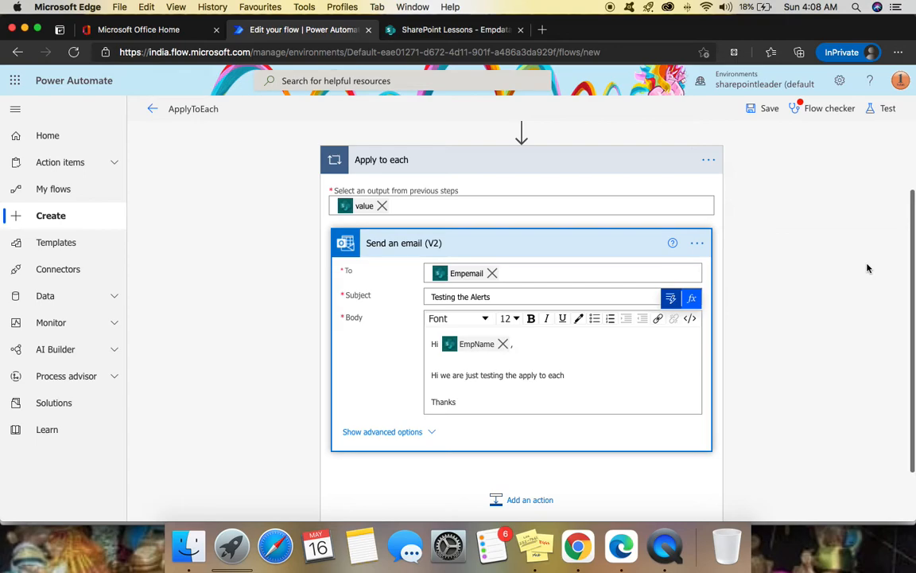
pyautogui.moveTo(777, 150)
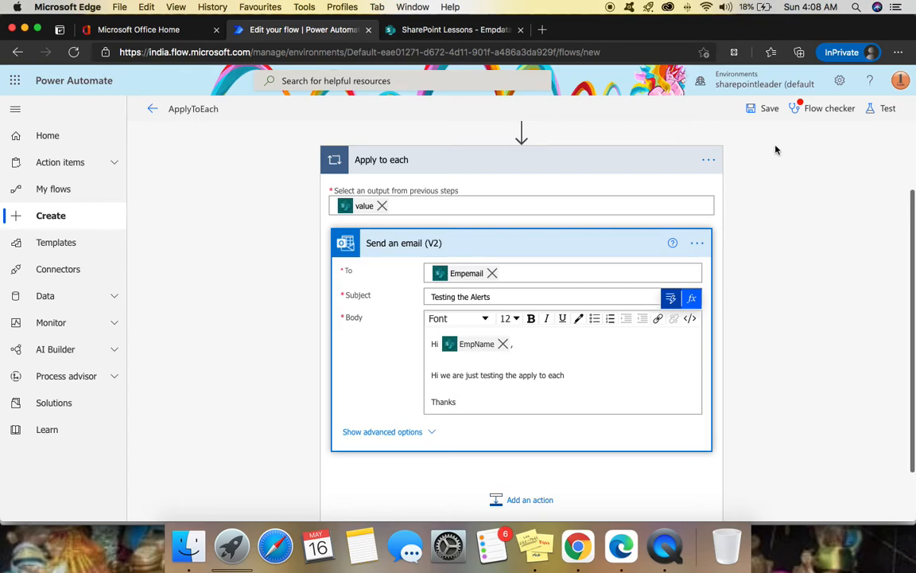
# Save the flow, retest it with the most recent trigger run, then go to Office 365 home
pyautogui.click(768, 108)
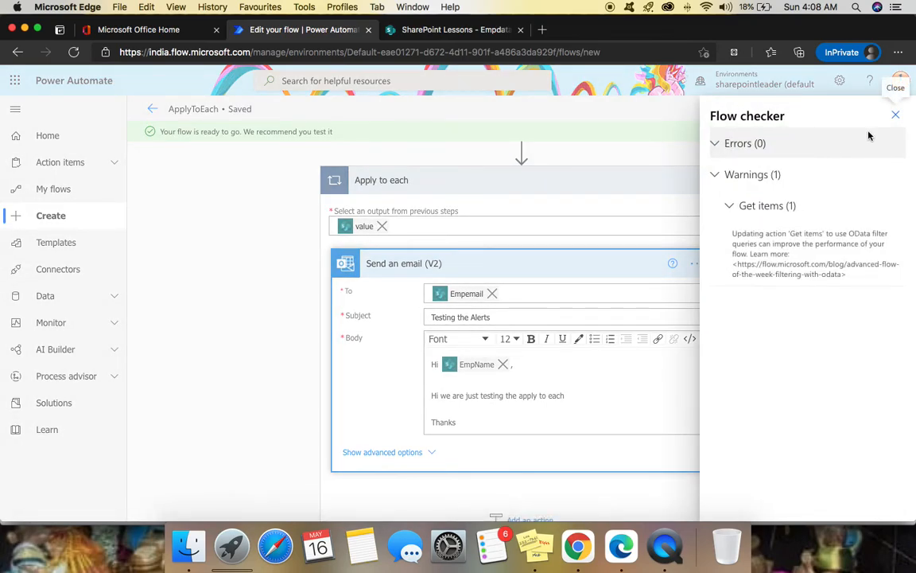
pyautogui.click(896, 115)
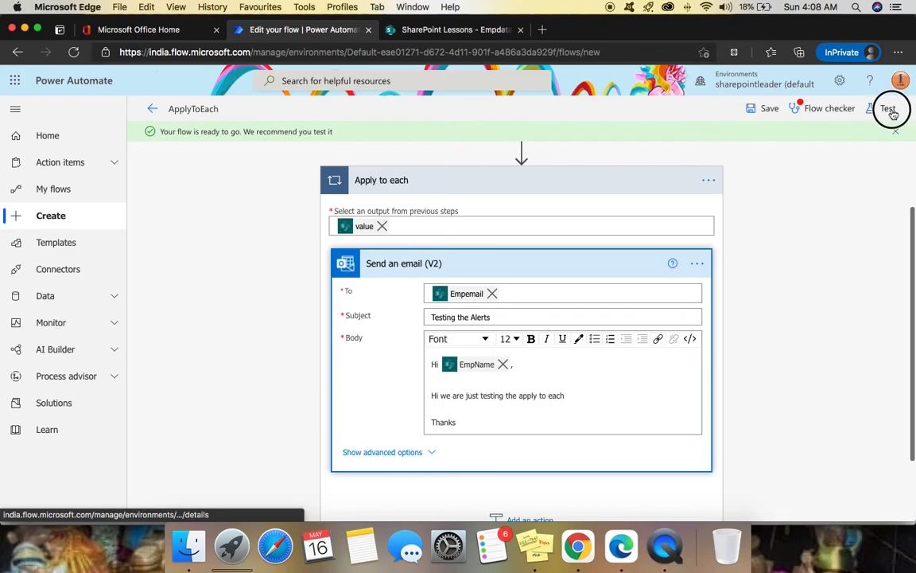
pyautogui.click(888, 109)
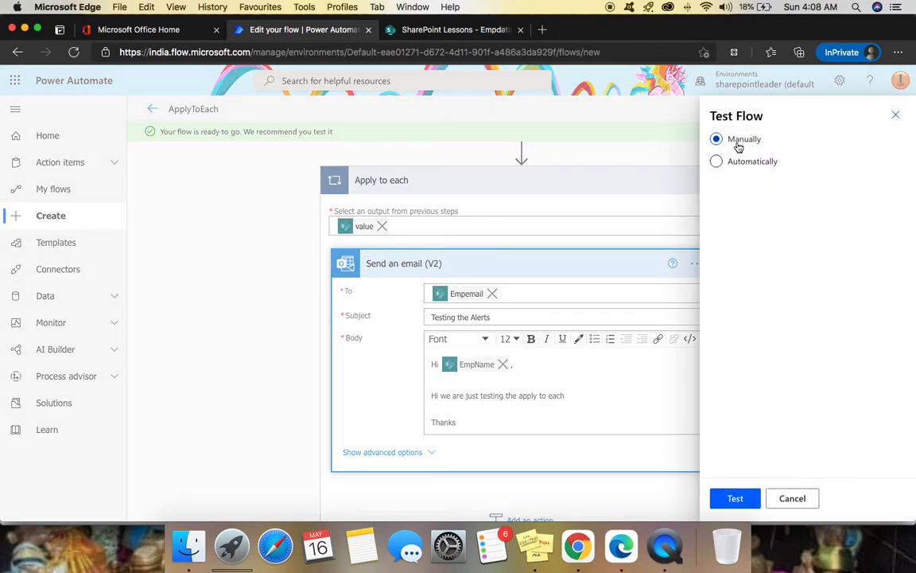
pyautogui.click(716, 161)
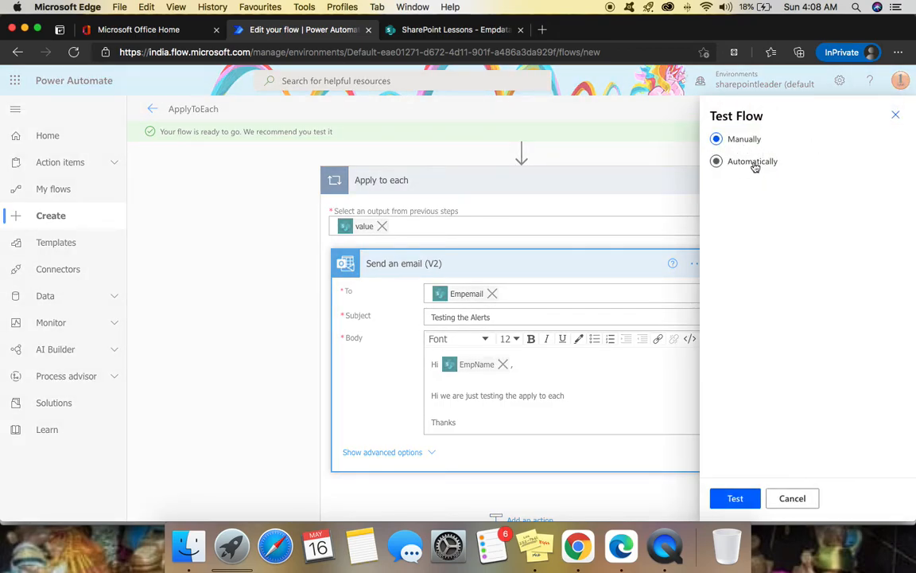
pyautogui.click(716, 161)
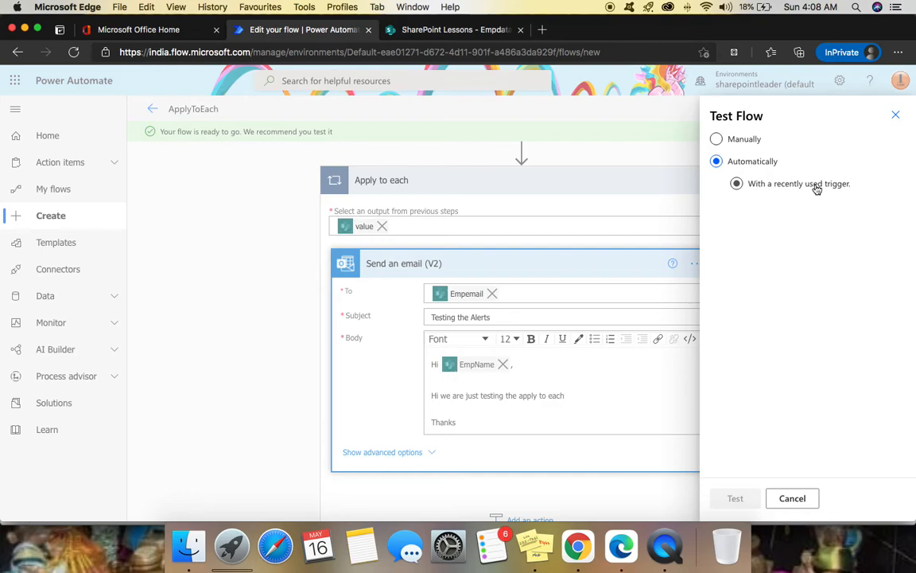
pyautogui.click(736, 183)
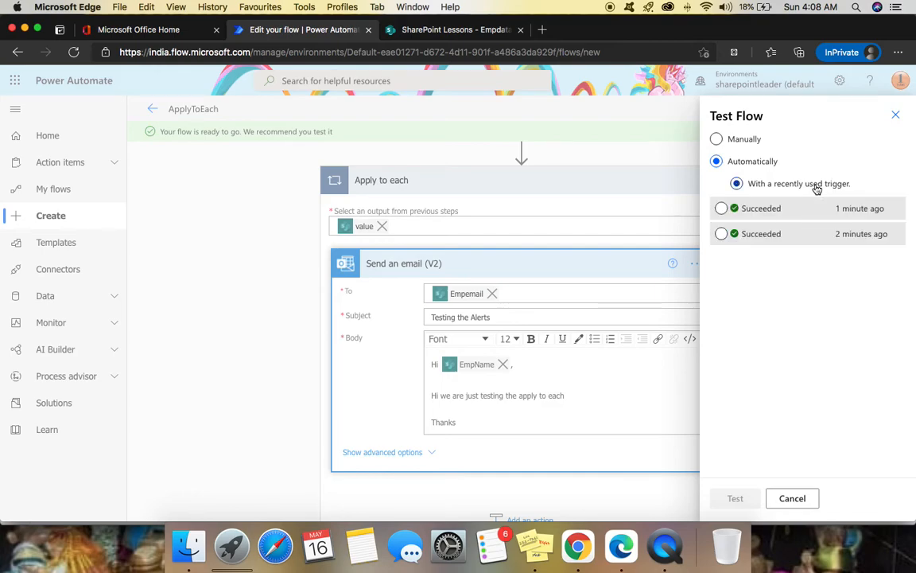
pyautogui.click(721, 207)
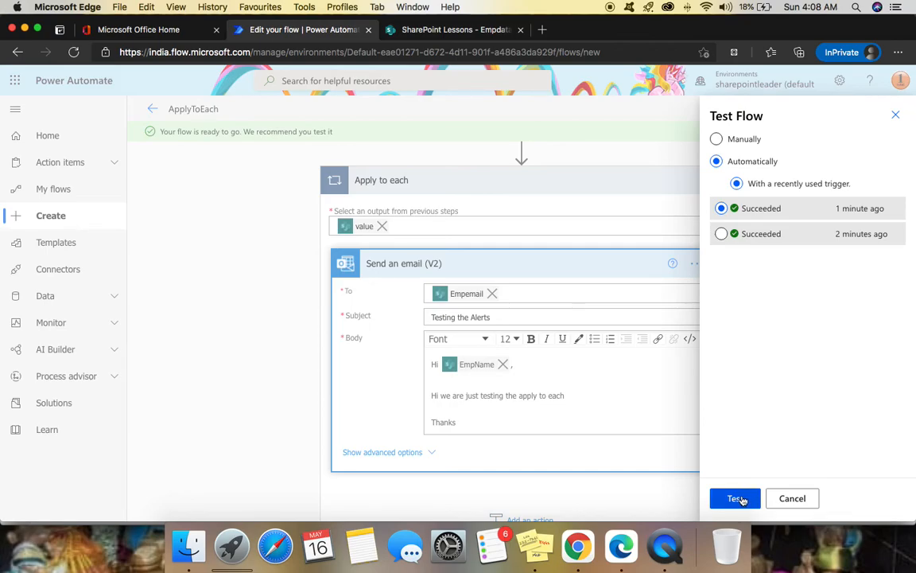
pyautogui.click(734, 498)
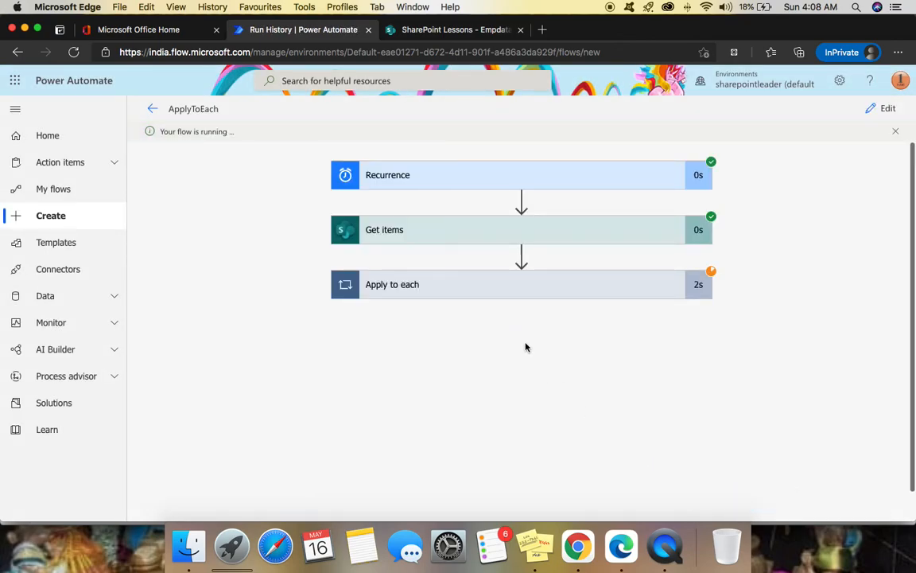
pyautogui.moveTo(707, 295)
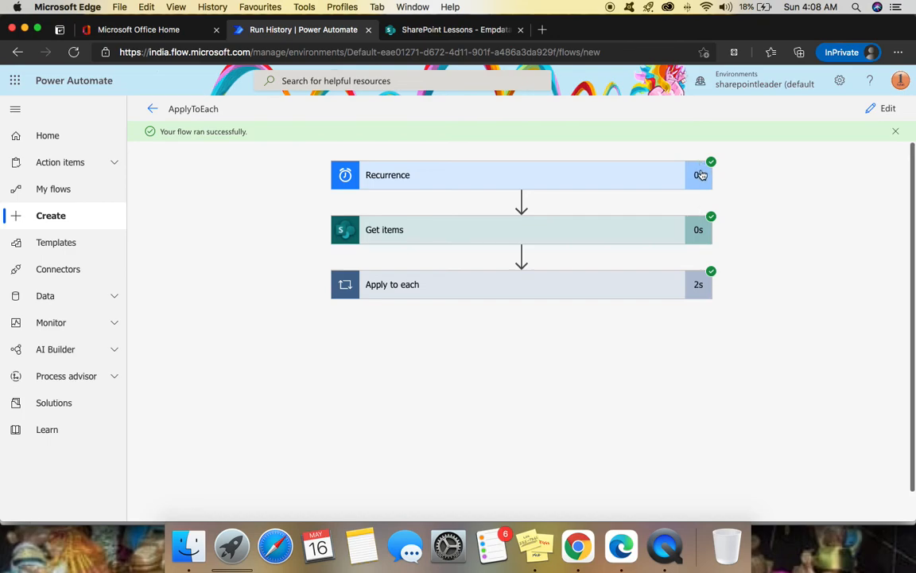
pyautogui.moveTo(564, 288)
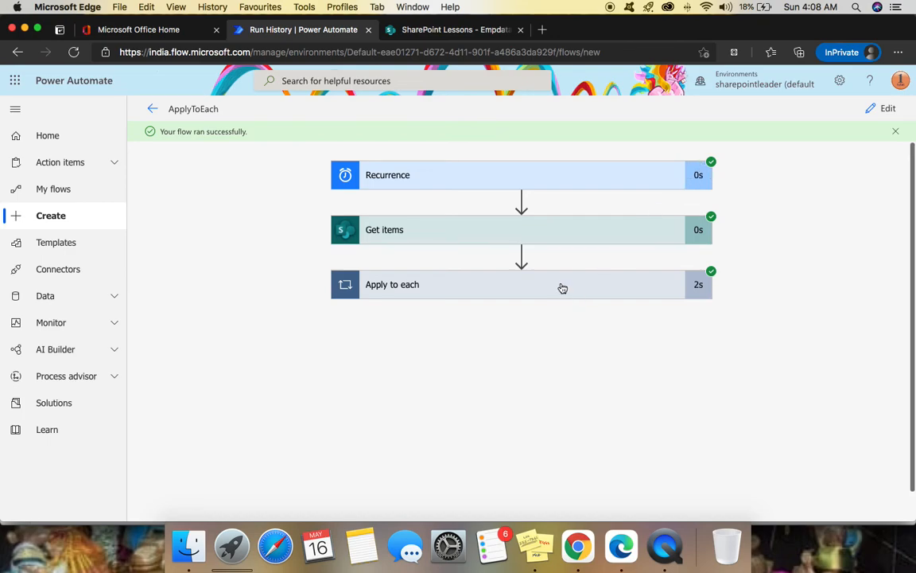
pyautogui.click(138, 30)
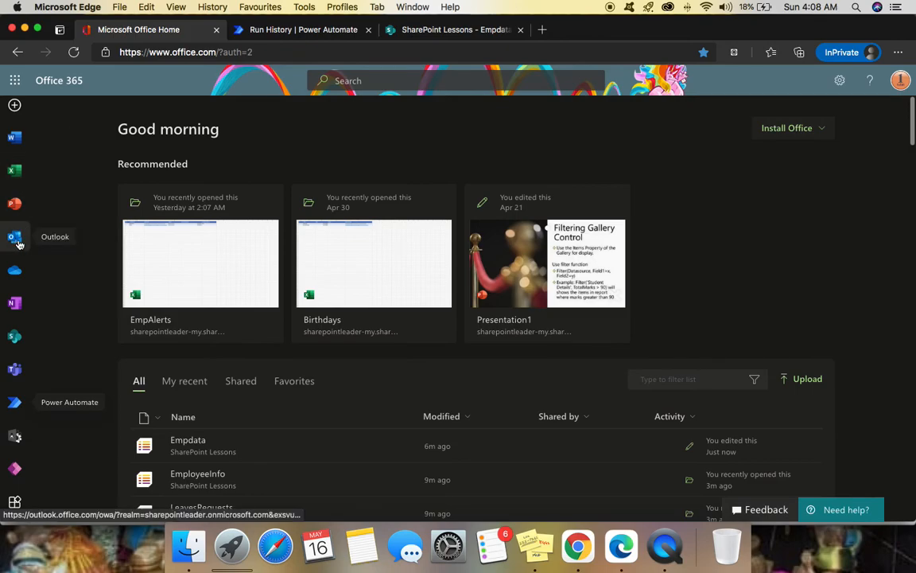
# Open Outlook, read the 'Testing the Alerts' message, then switch to the SharePoint Empdata tab
pyautogui.click(14, 237)
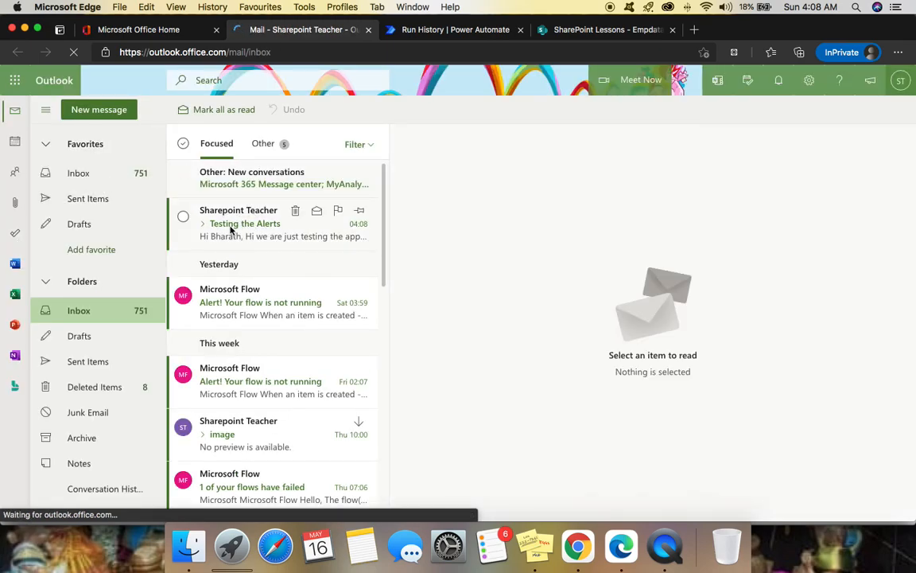
pyautogui.click(254, 223)
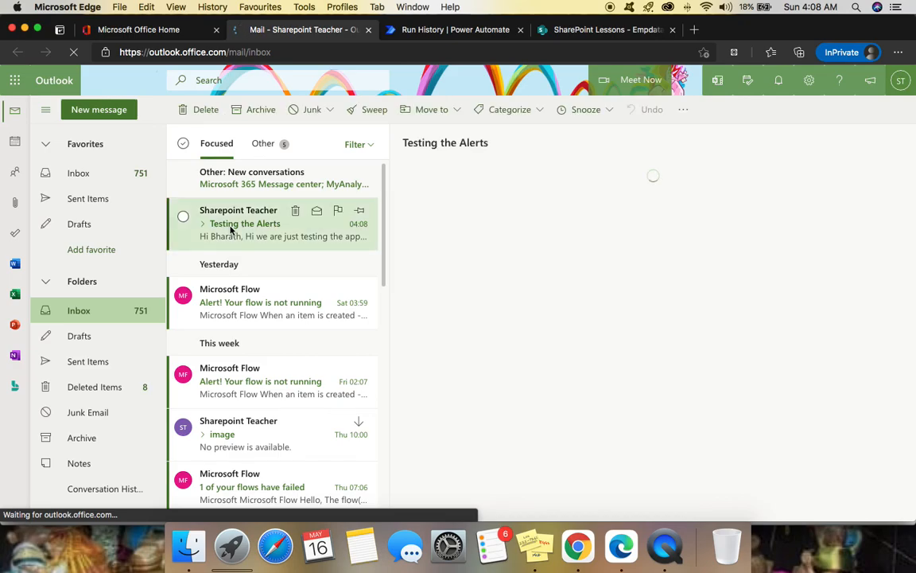
pyautogui.click(244, 223)
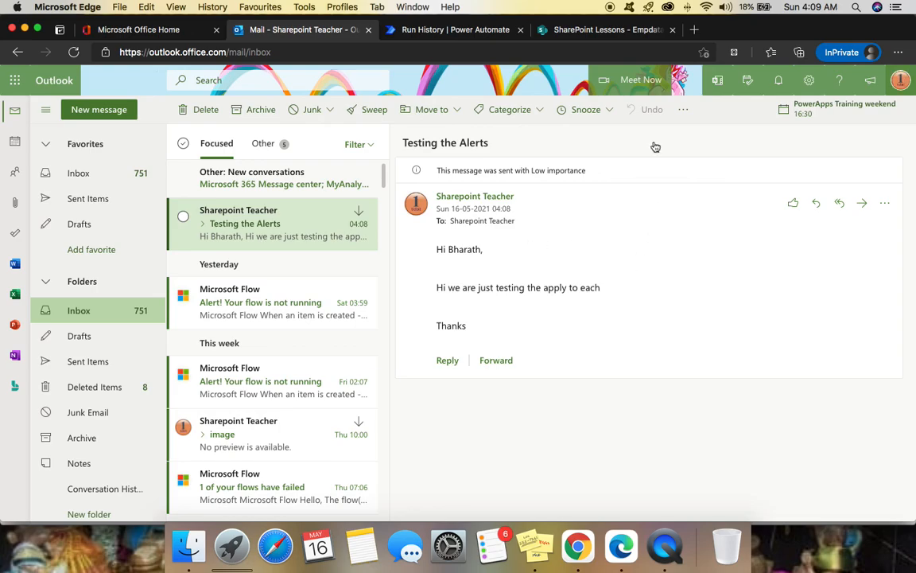
pyautogui.moveTo(587, 30)
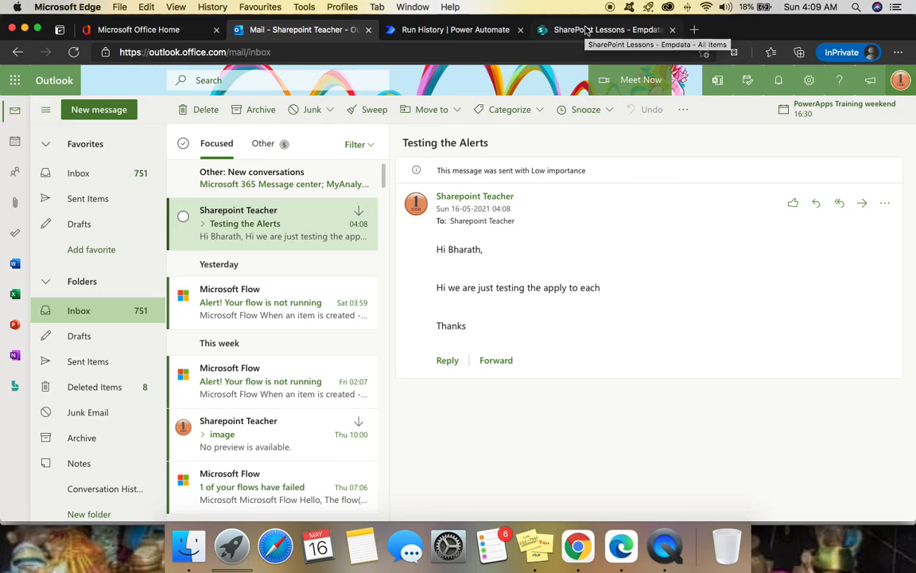
pyautogui.click(605, 29)
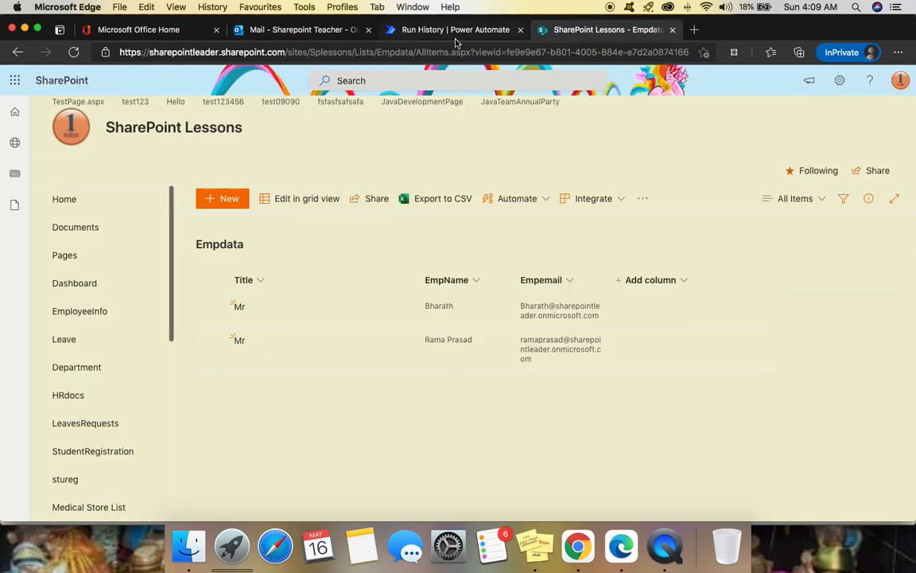
pyautogui.moveTo(456, 29)
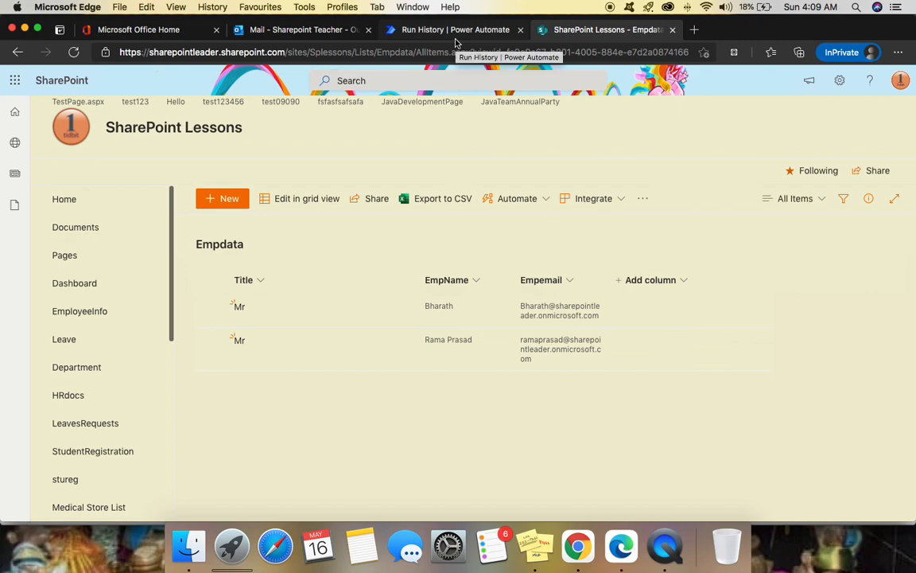